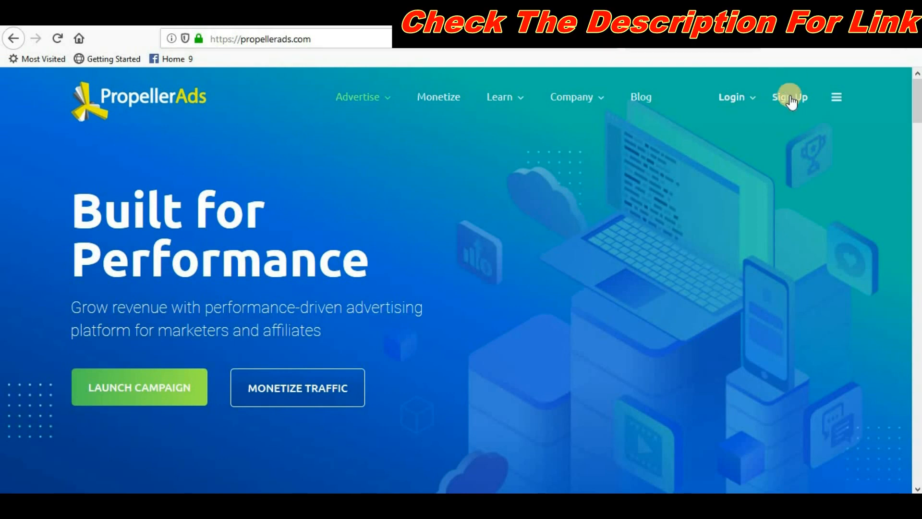
mouse_move(794, 101)
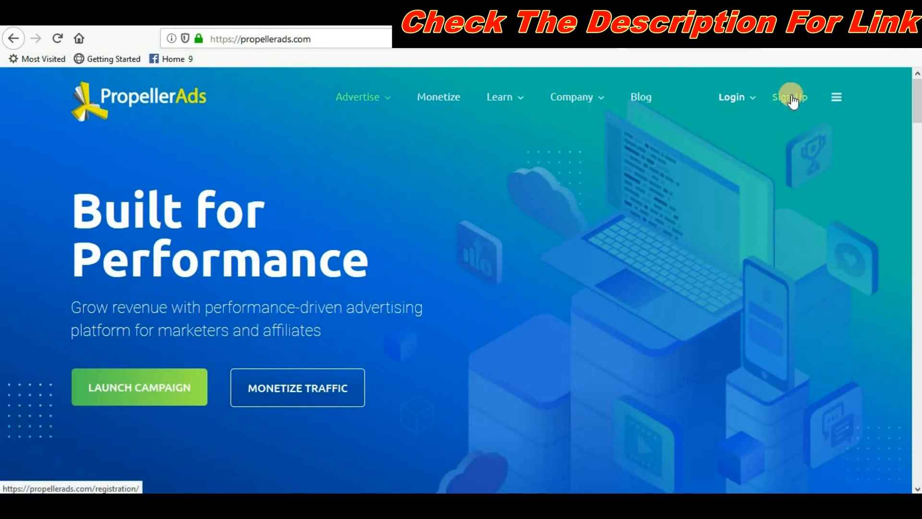
Enter the PropellerAds publisher account from the homepage, landing on Statistics
click(791, 97)
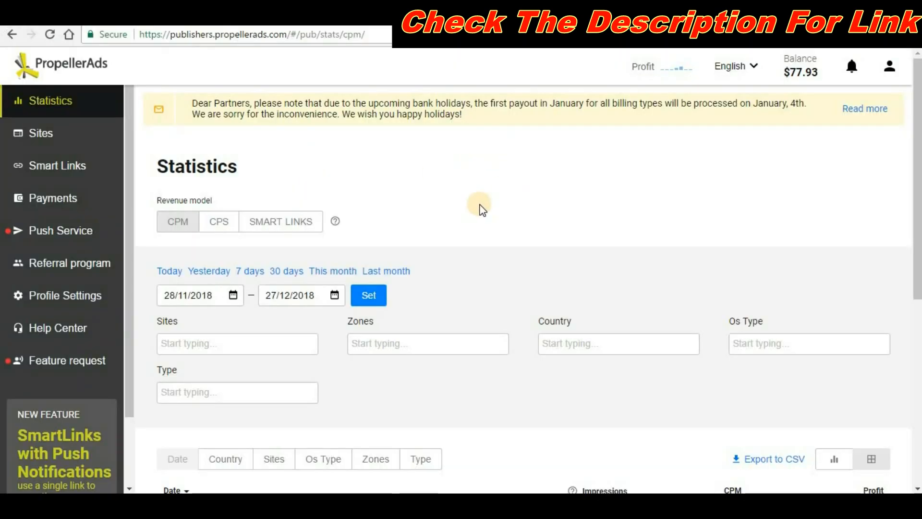
mouse_move(91, 171)
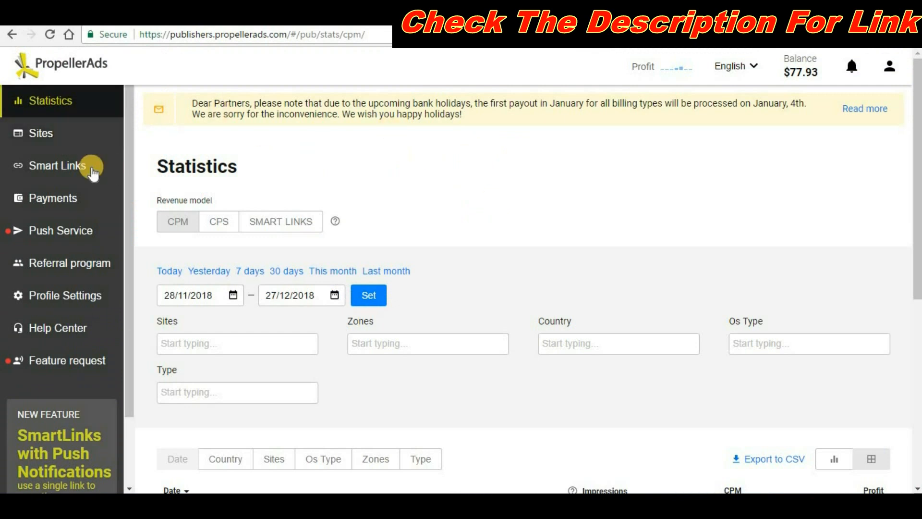
click(41, 132)
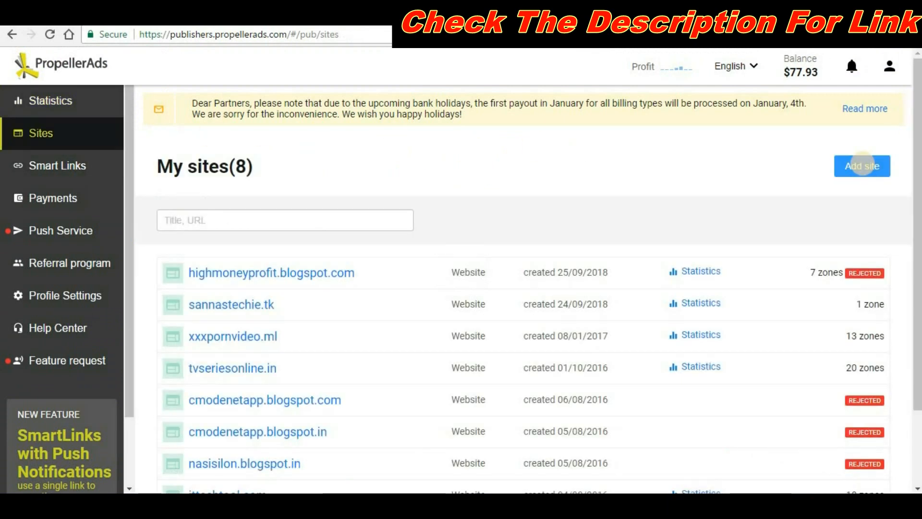
click(861, 165)
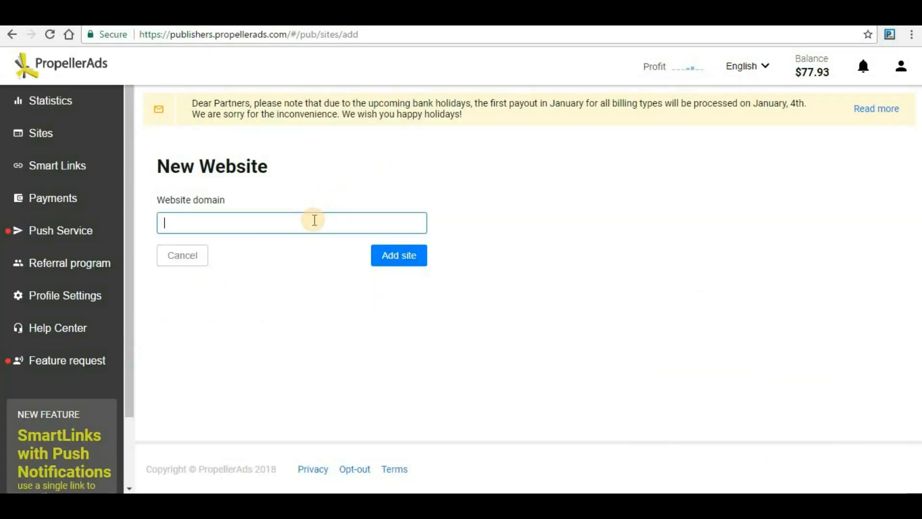
text(http://technologyblogger.cf/)
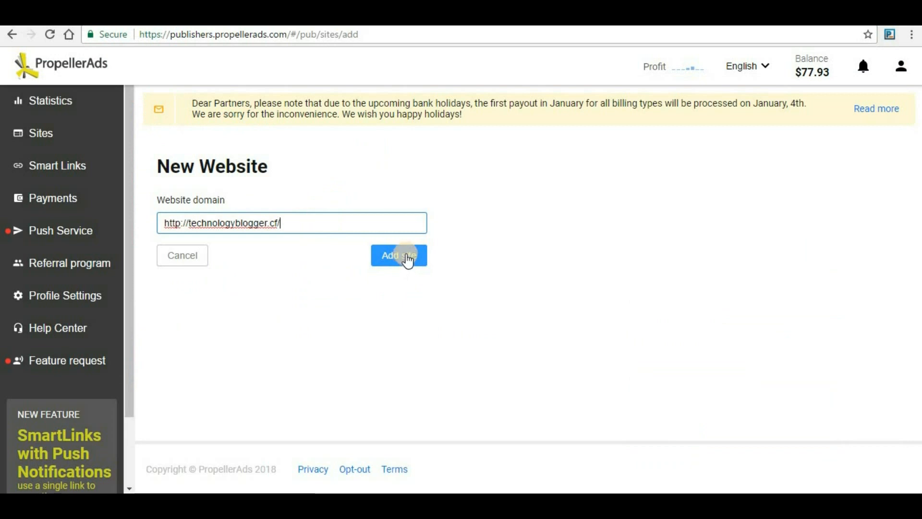
click(398, 256)
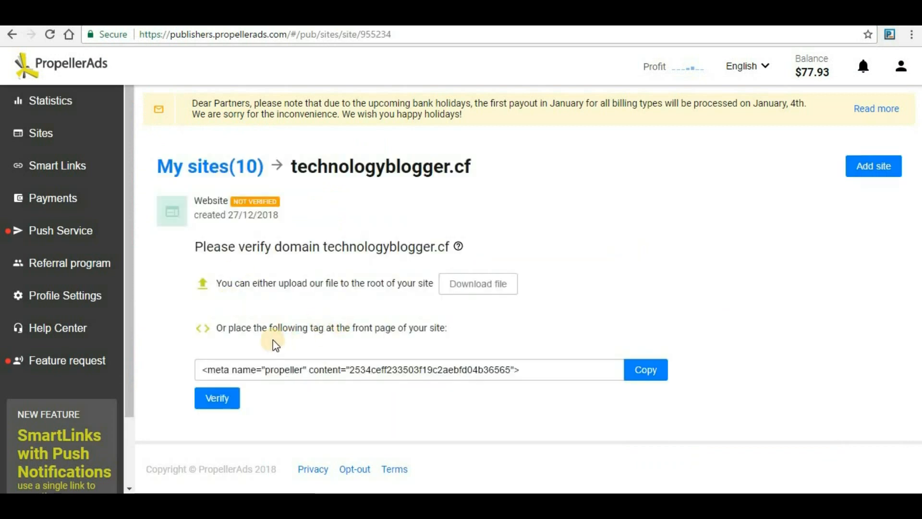
mouse_move(579, 369)
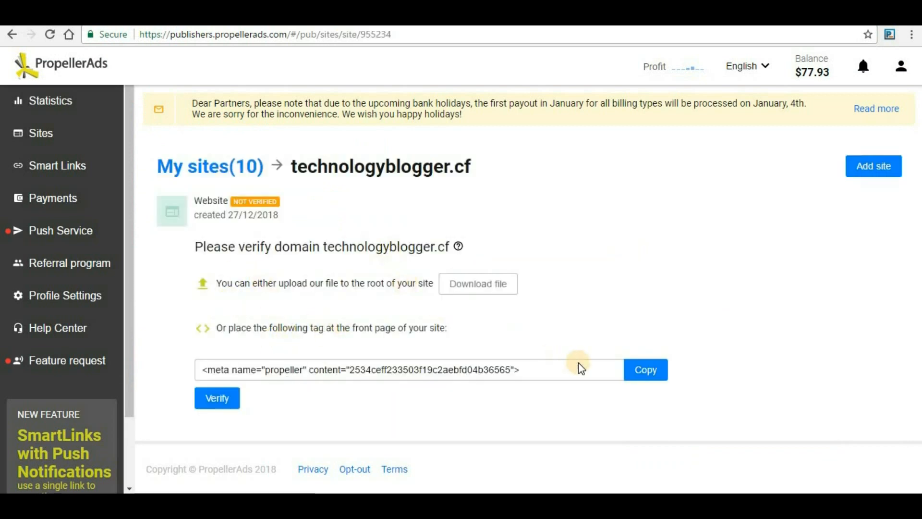
click(645, 370)
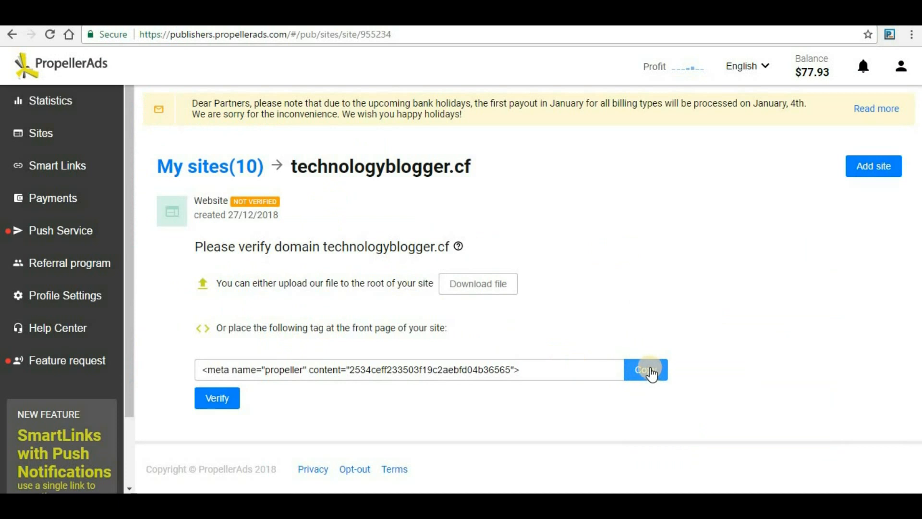
Enter the ColorMag theme editor, accept the direct-edit warning, and browse the theme file list
click(646, 369)
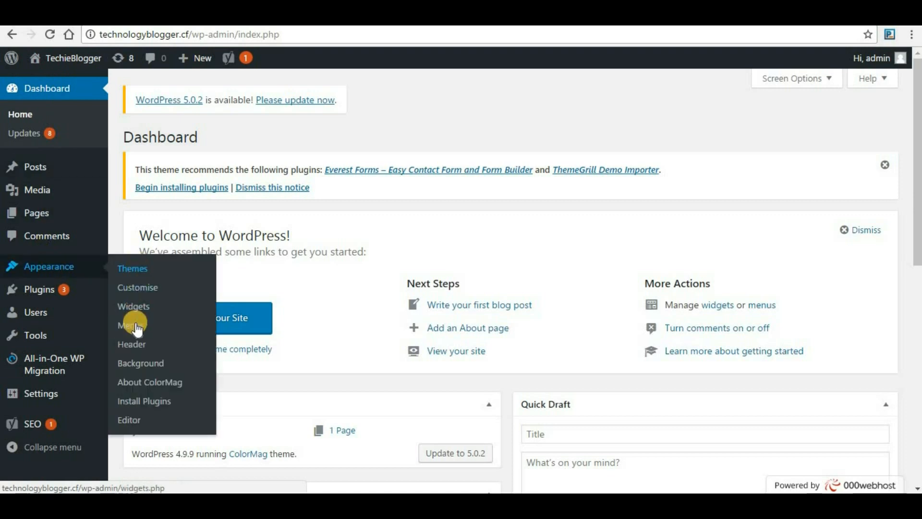
click(128, 420)
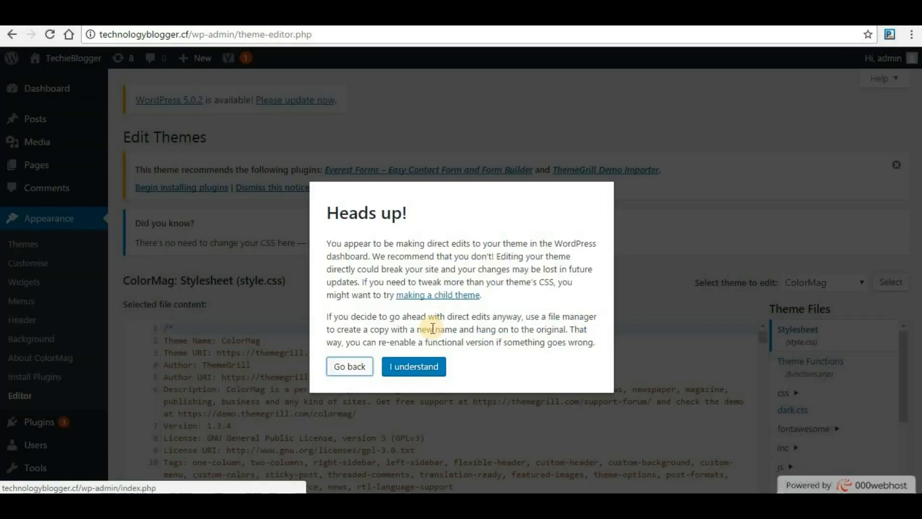
click(413, 366)
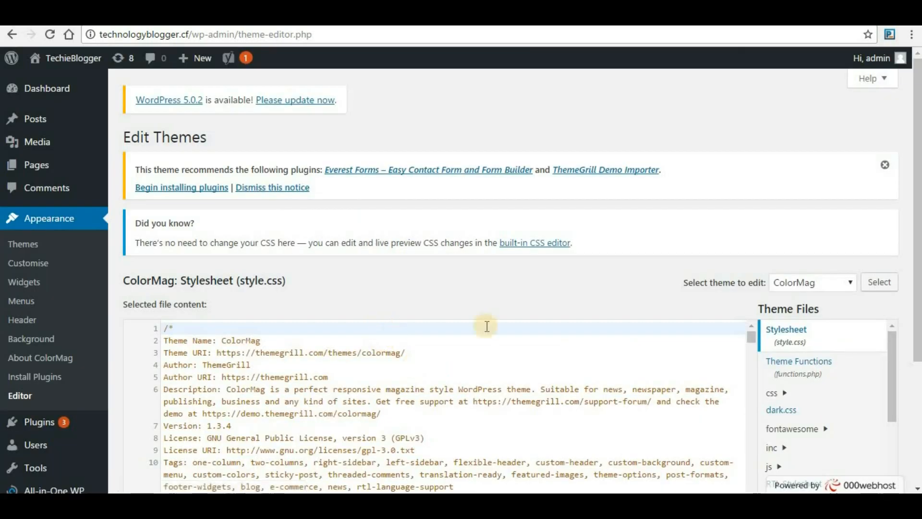
mouse_move(917, 152)
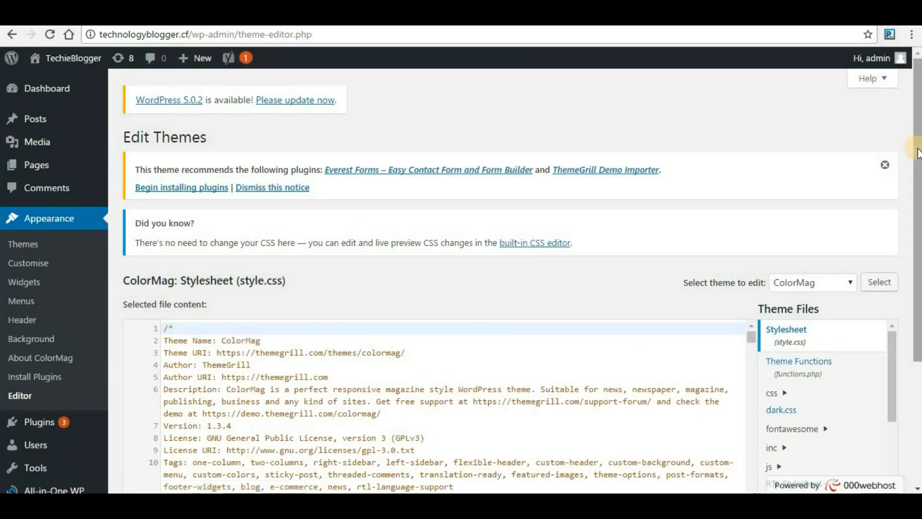
scroll(down, 3)
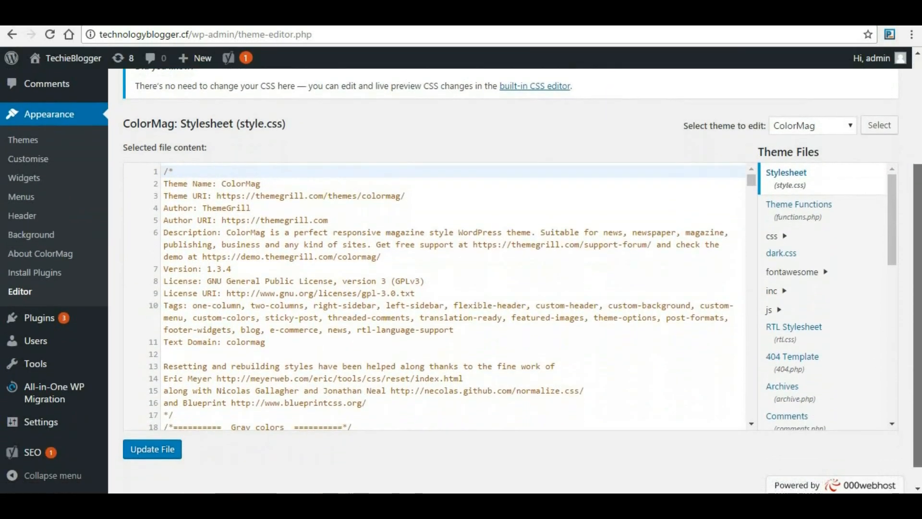
scroll(down, 3)
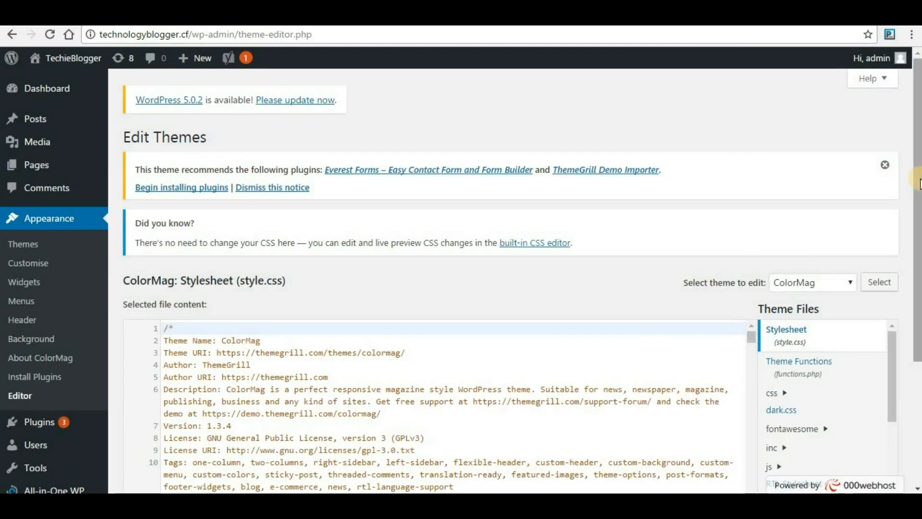
scroll(down, 3)
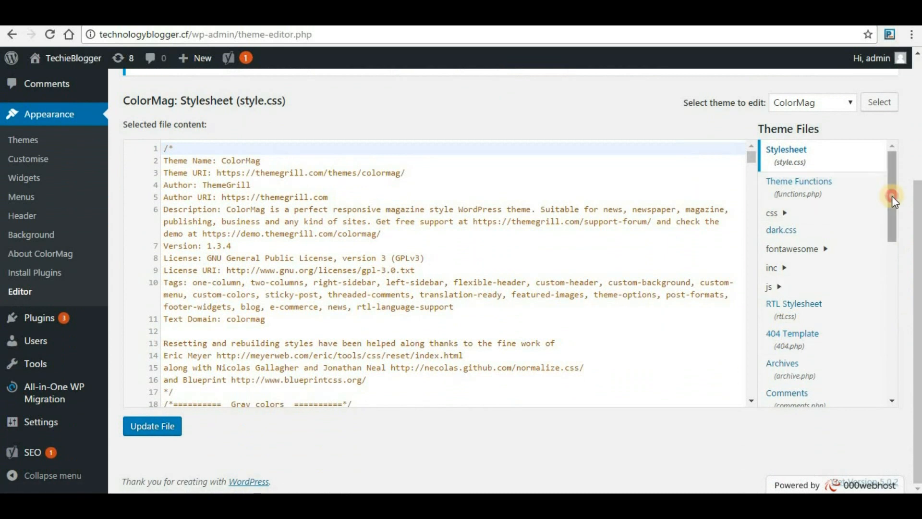
scroll(down, 3)
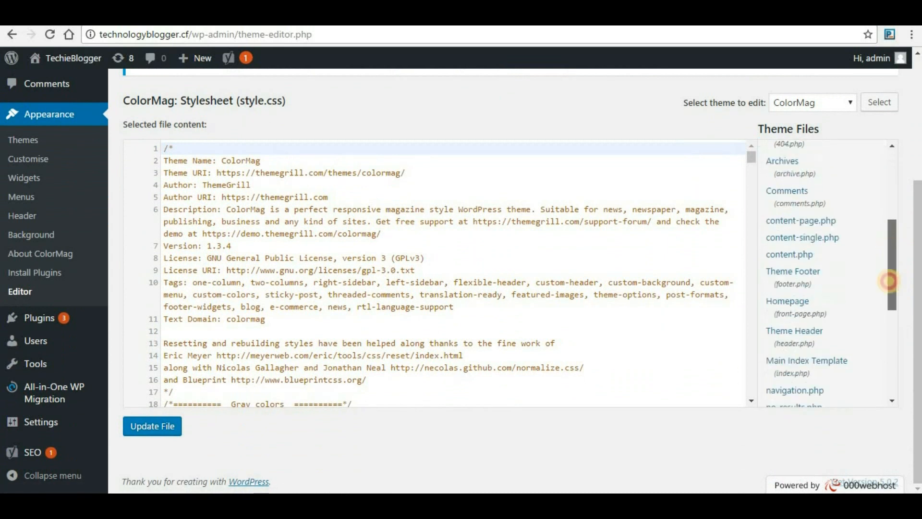
Paste the propeller meta tag (content 2534ceff...) into header.php's head and update the file
click(794, 285)
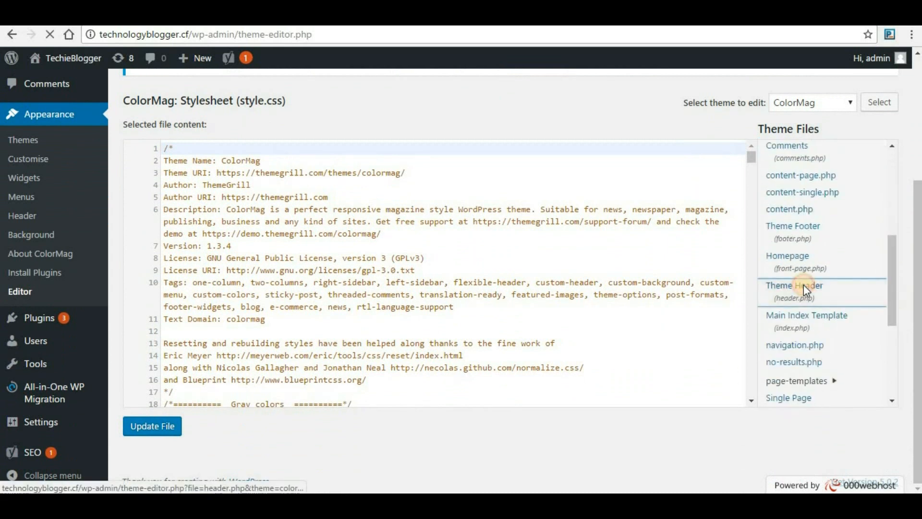
click(793, 285)
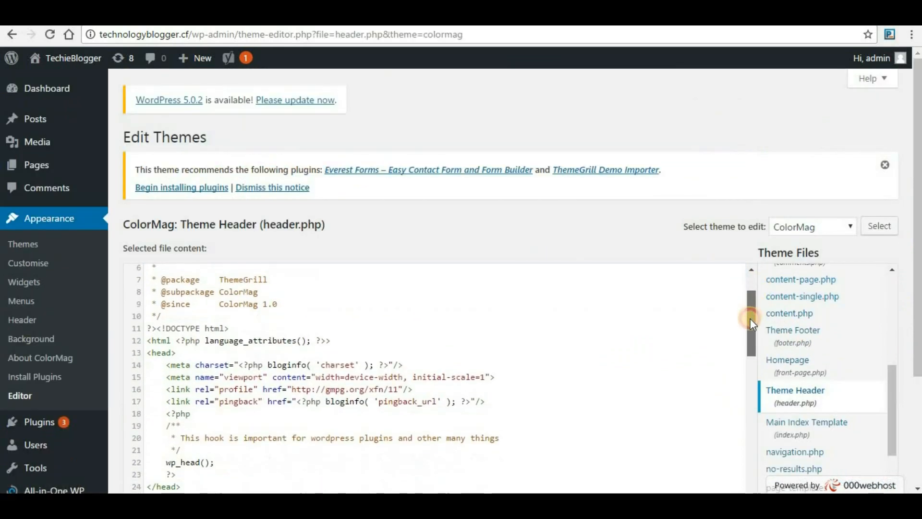
scroll(down, 3)
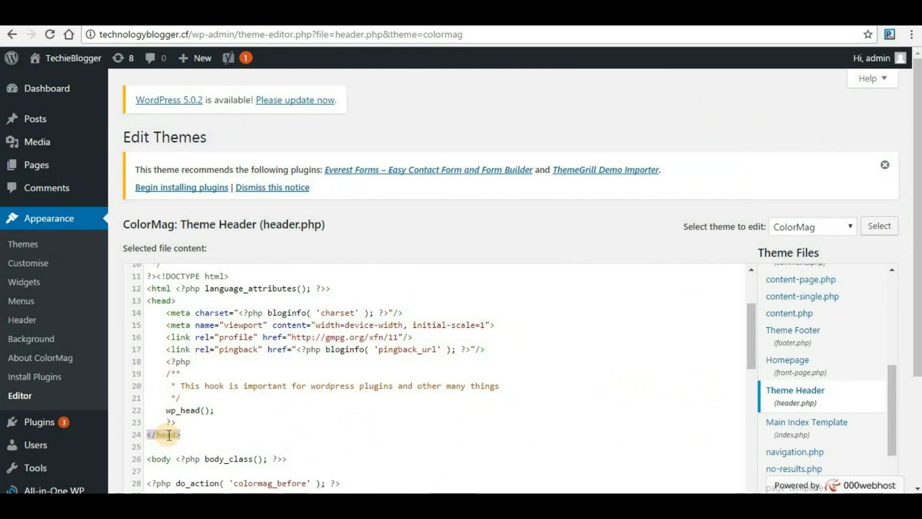
mouse_move(208, 397)
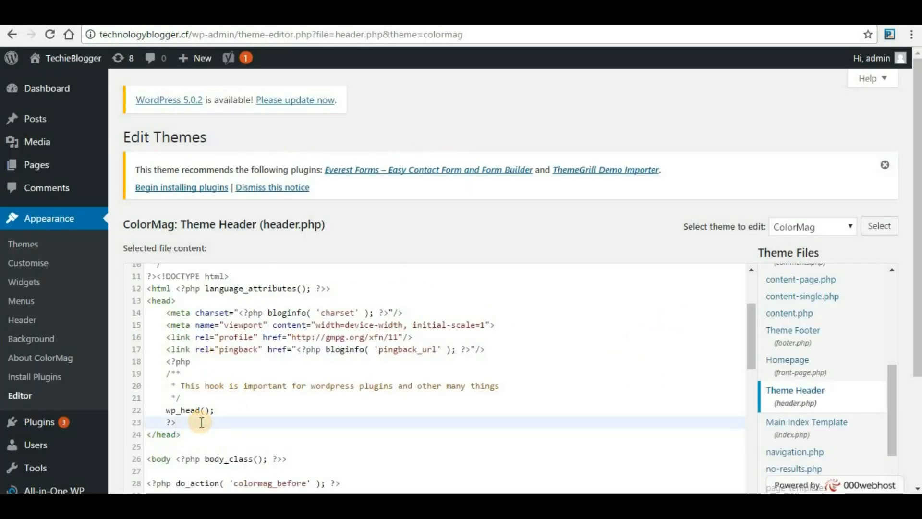
text(<meta name="propeller" content="2534ceff233503f19c2aebfd04b36565">)
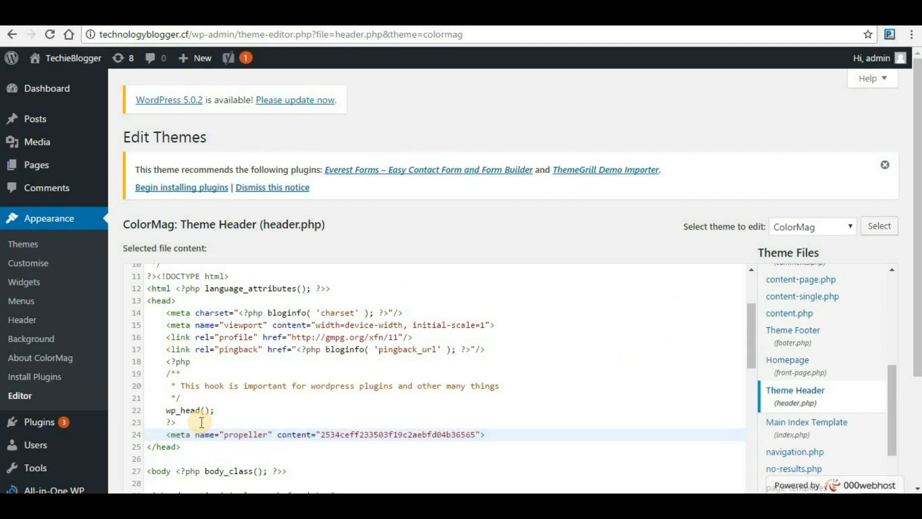
click(152, 453)
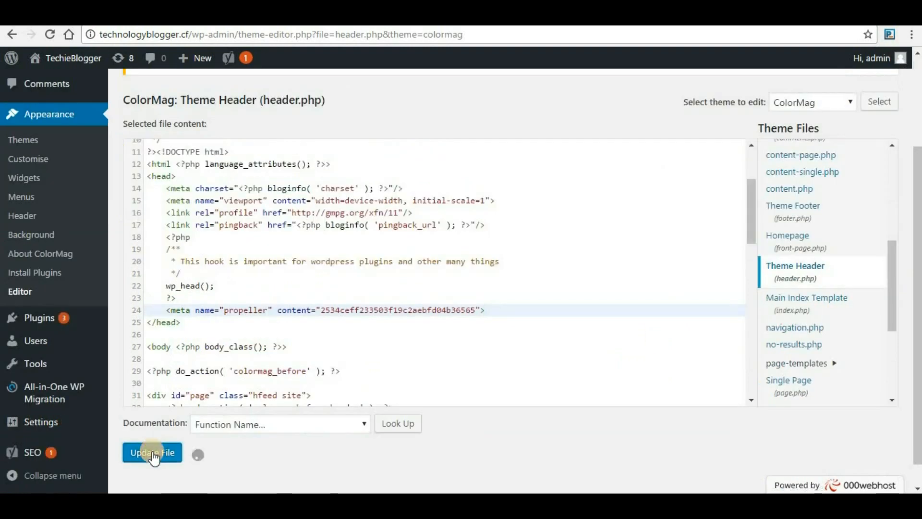
click(152, 453)
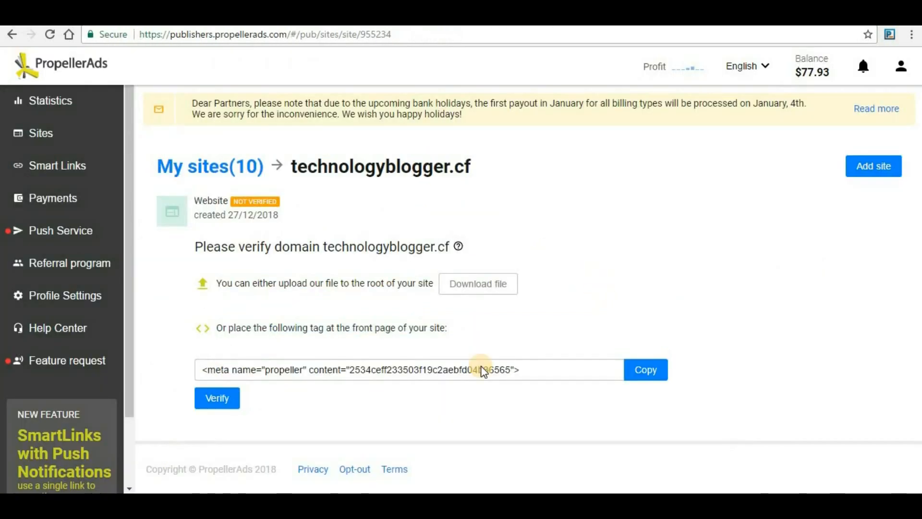
Verify ownership of technologyblogger.cf and browse the Create tag ad formats
click(217, 399)
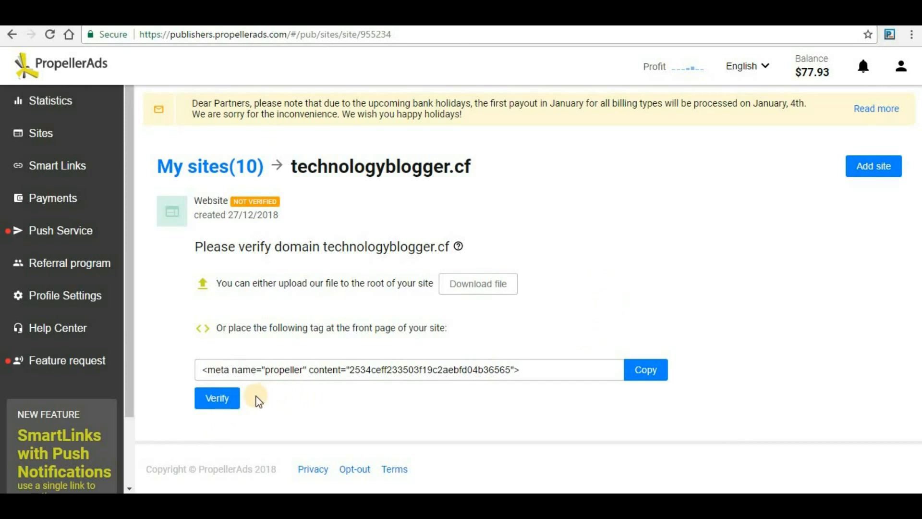
click(217, 397)
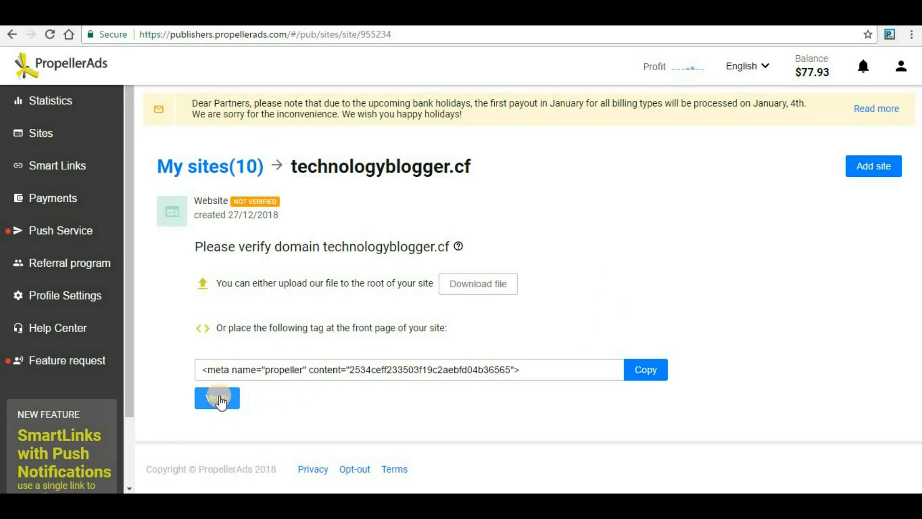
click(217, 397)
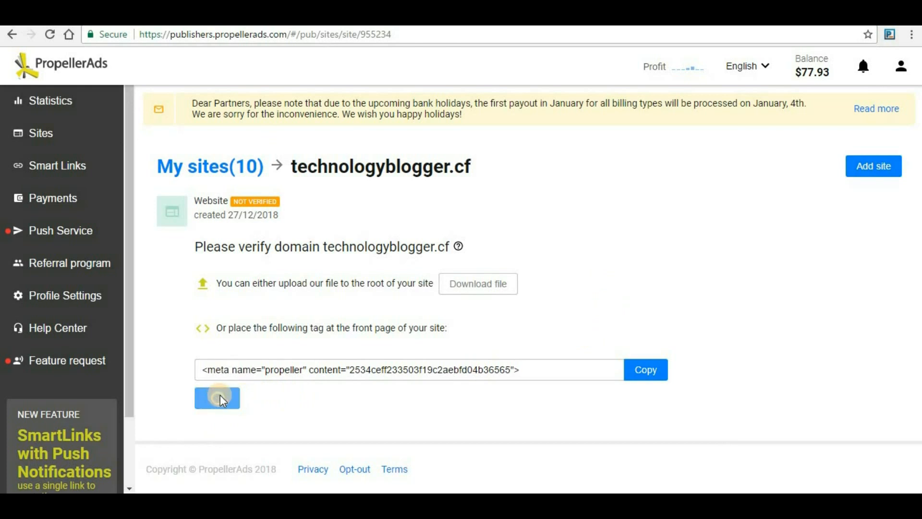
click(217, 398)
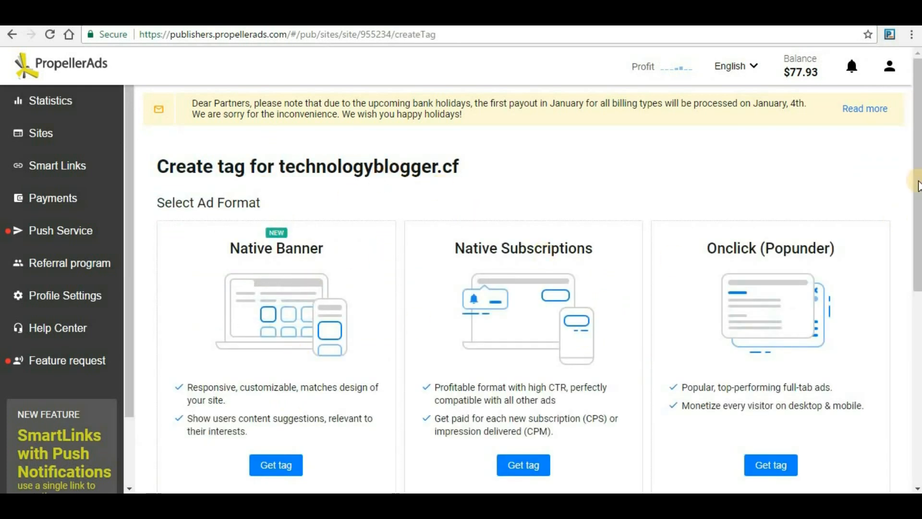
scroll(down, 3)
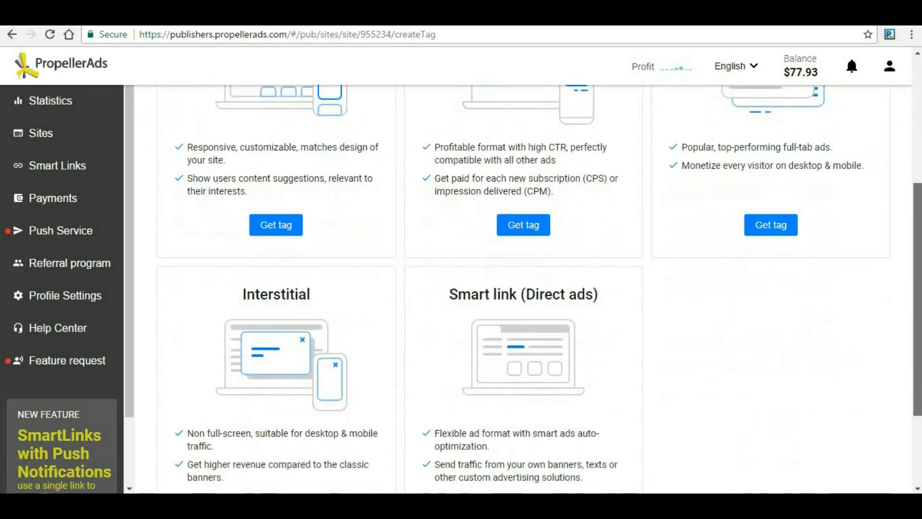
scroll(up, 3)
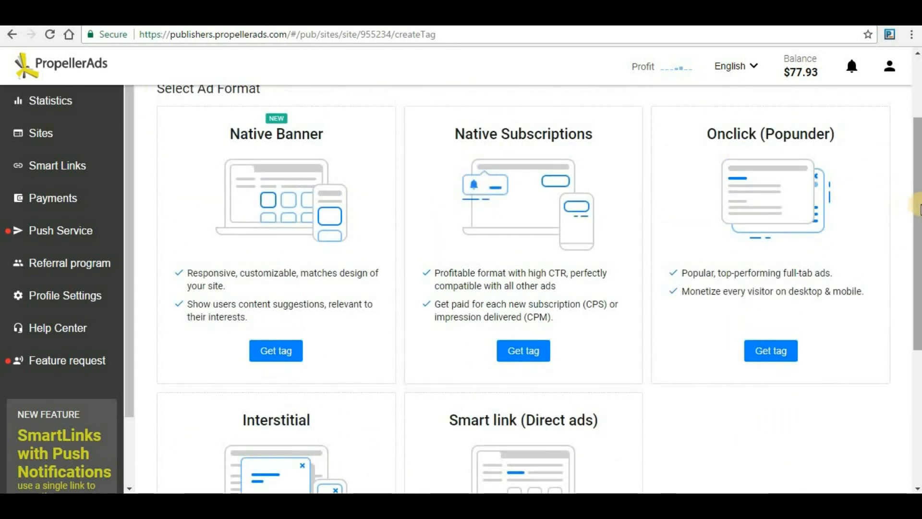
scroll(down, 3)
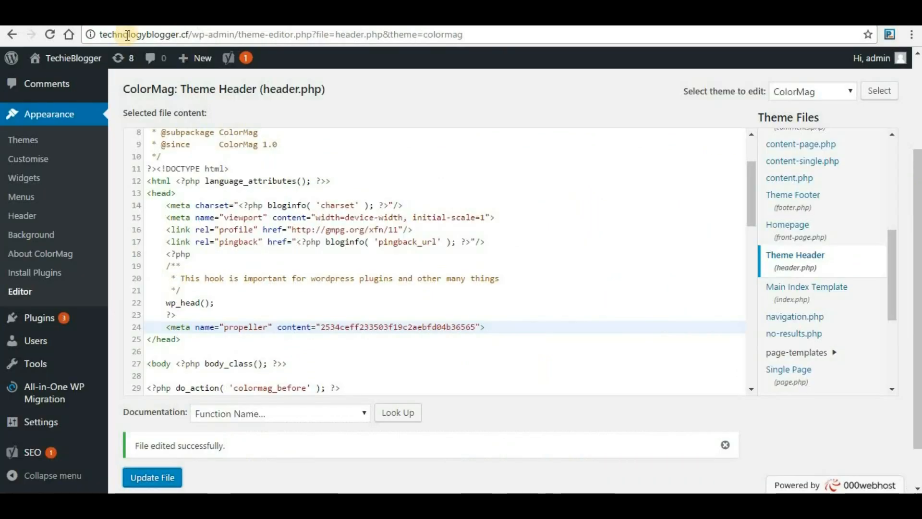
mouse_move(48, 323)
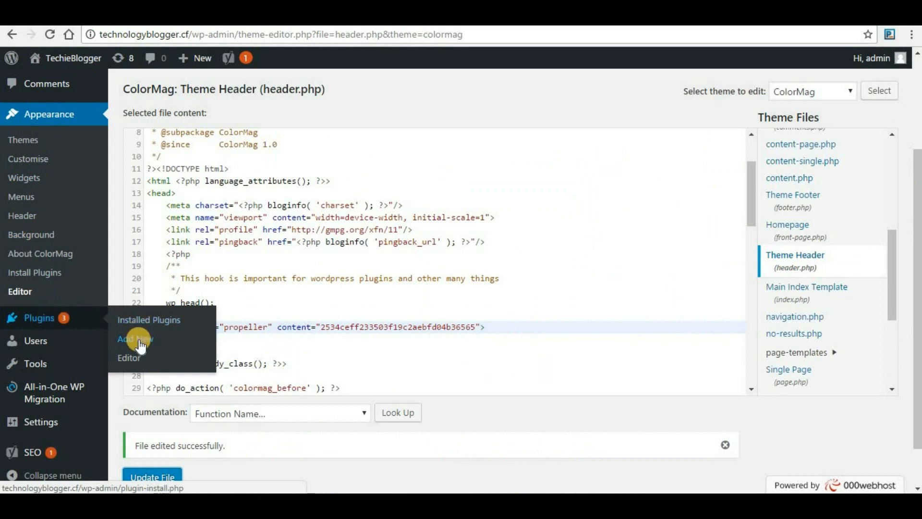
Search plugins for 'pro' and install the PropellerAds Official Plugin
click(138, 344)
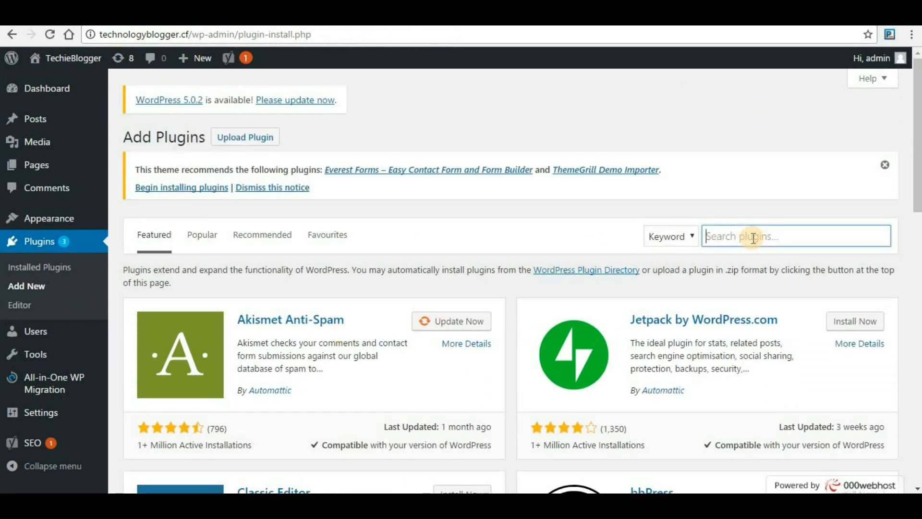
text(propeller)
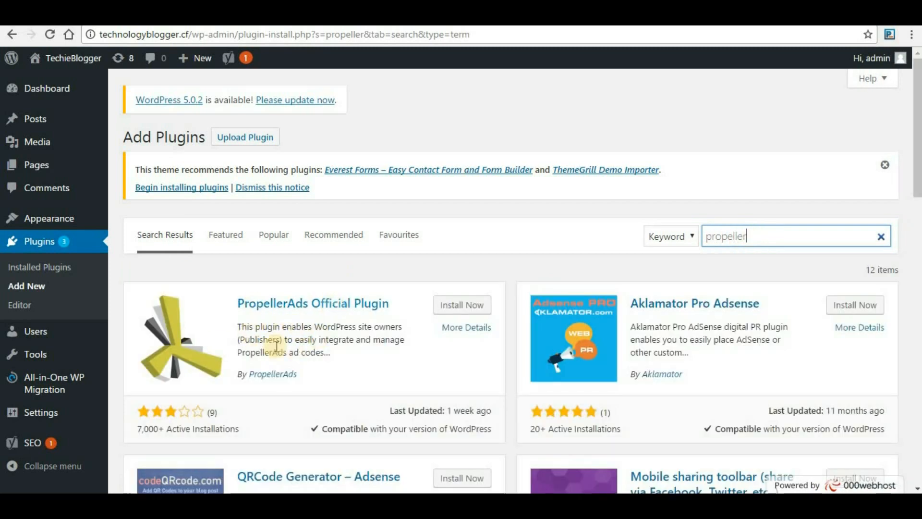
mouse_move(353, 314)
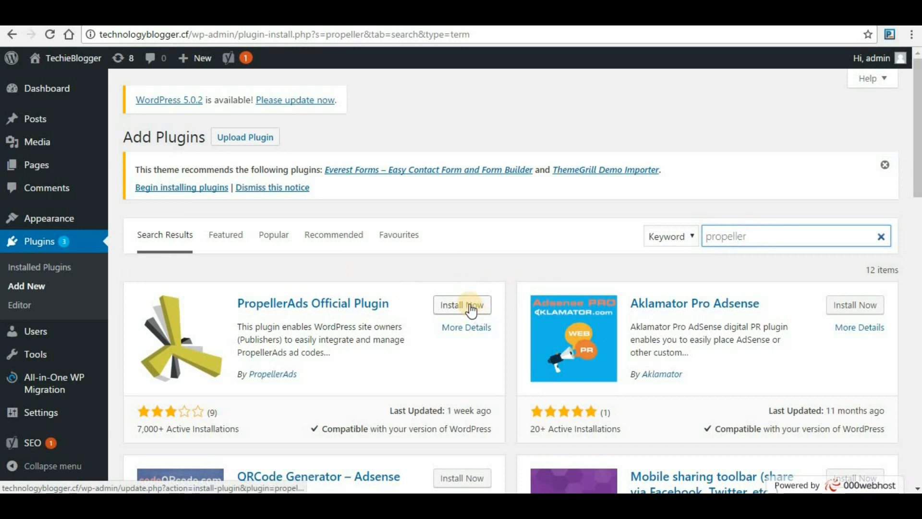
click(469, 306)
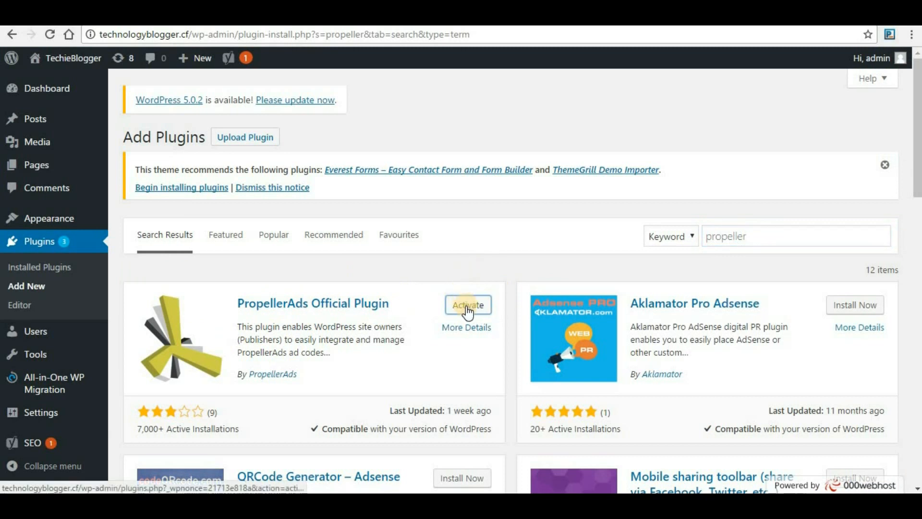
Activate the PropellerAds plugin and view its settings page with the missing API token warning
click(468, 305)
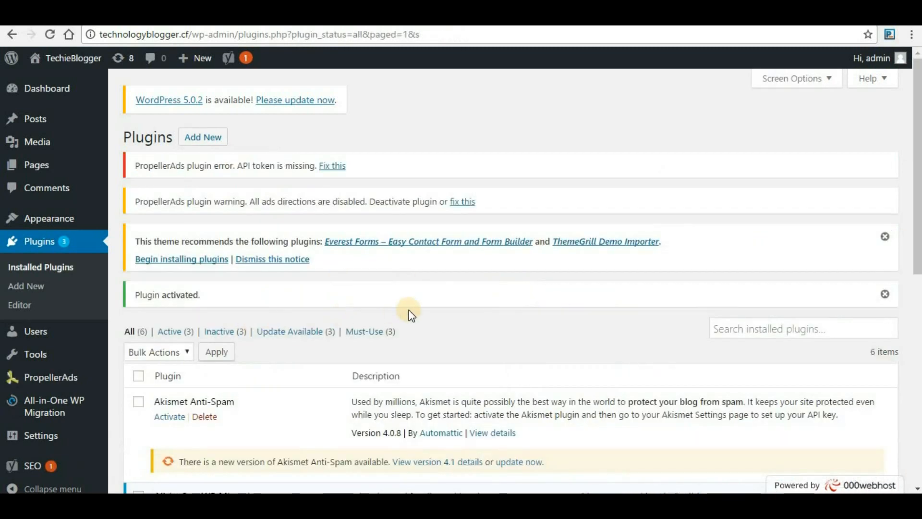
mouse_move(36, 311)
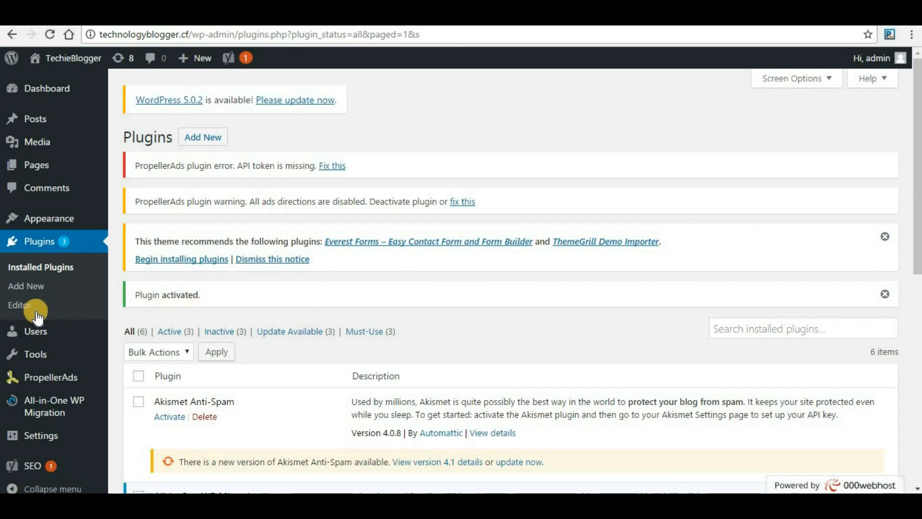
mouse_move(53, 379)
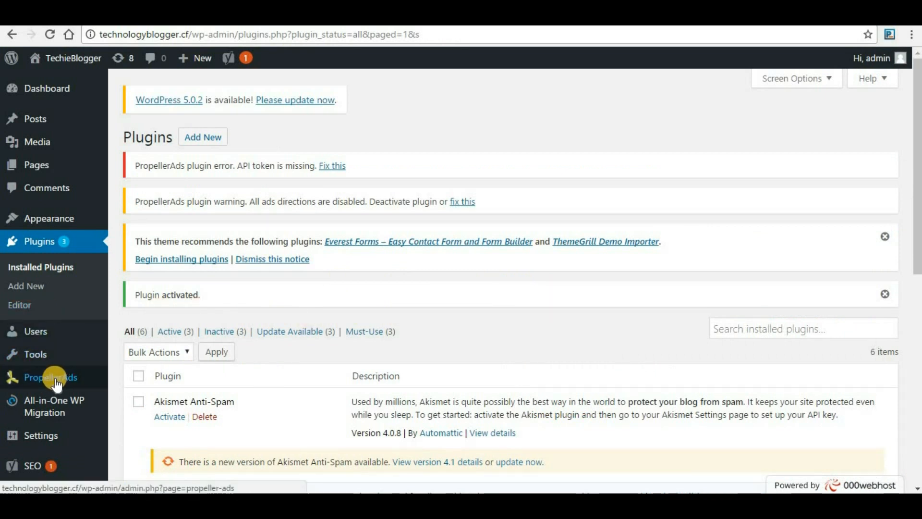
click(50, 377)
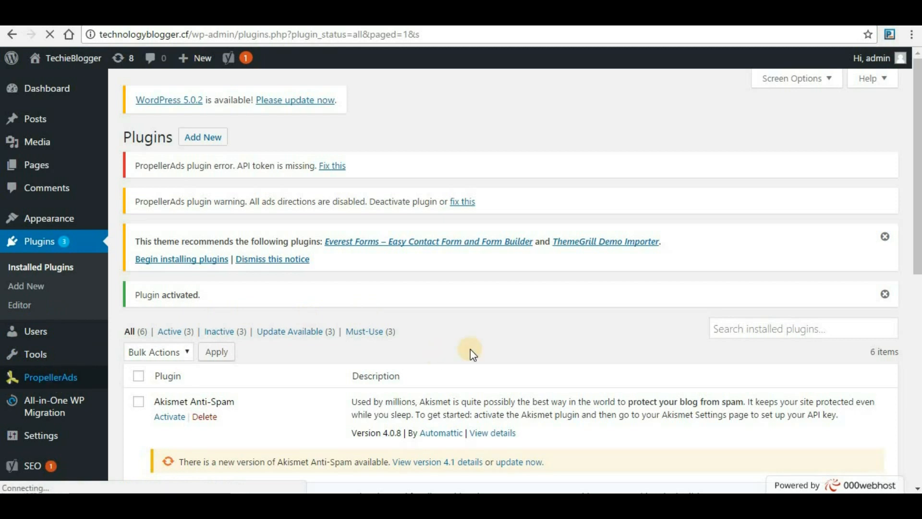
click(44, 377)
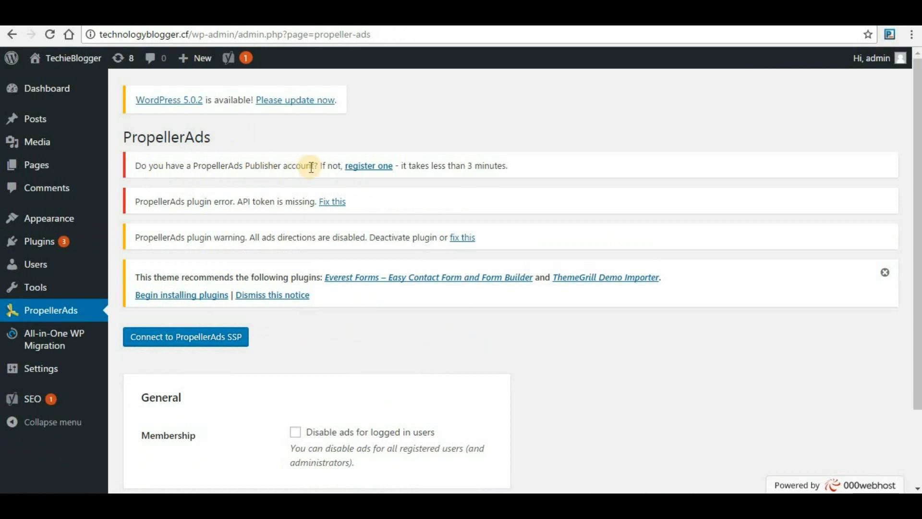
mouse_move(340, 168)
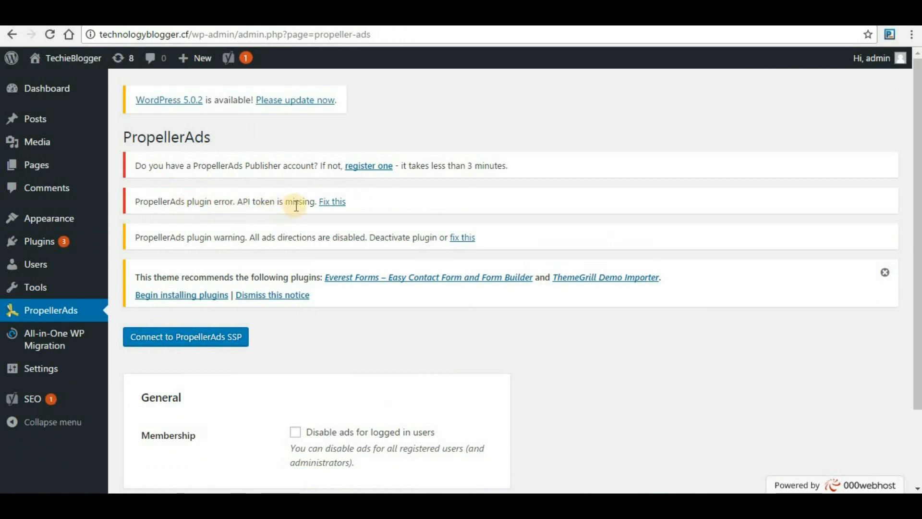
mouse_move(328, 215)
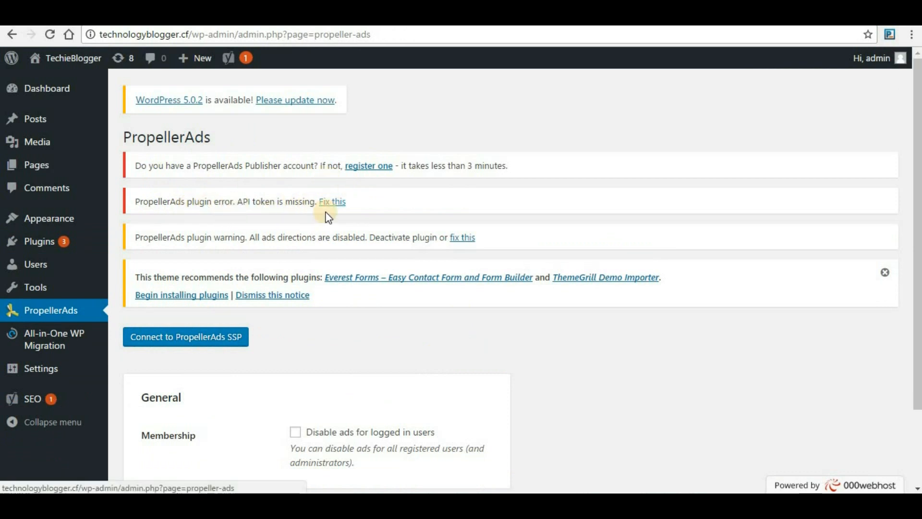
mouse_move(177, 255)
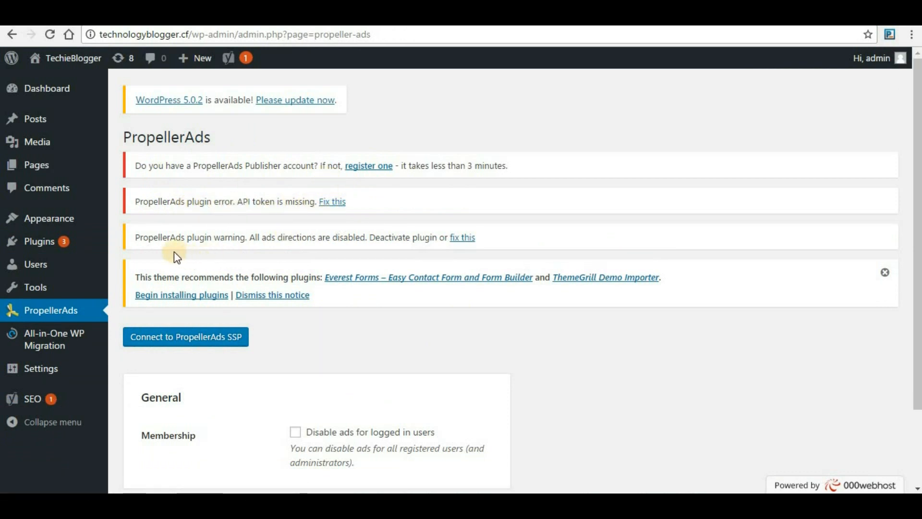
mouse_move(313, 242)
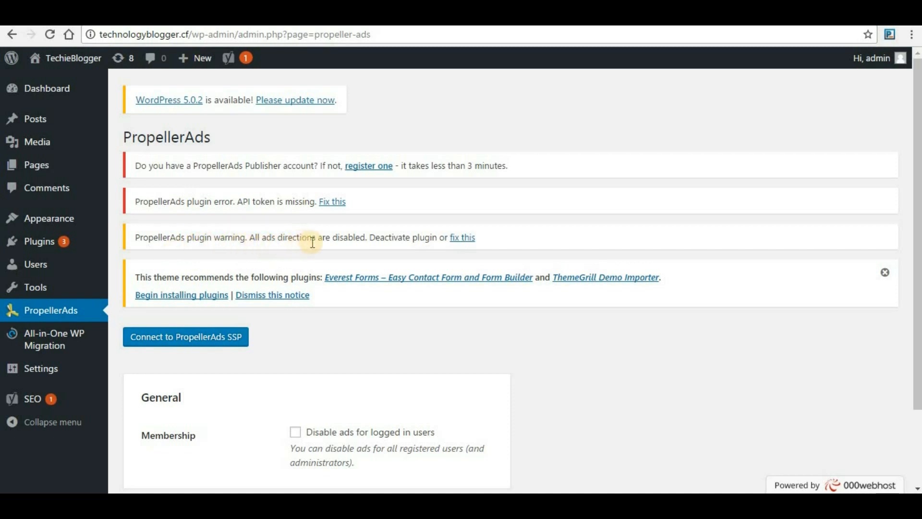
mouse_move(441, 255)
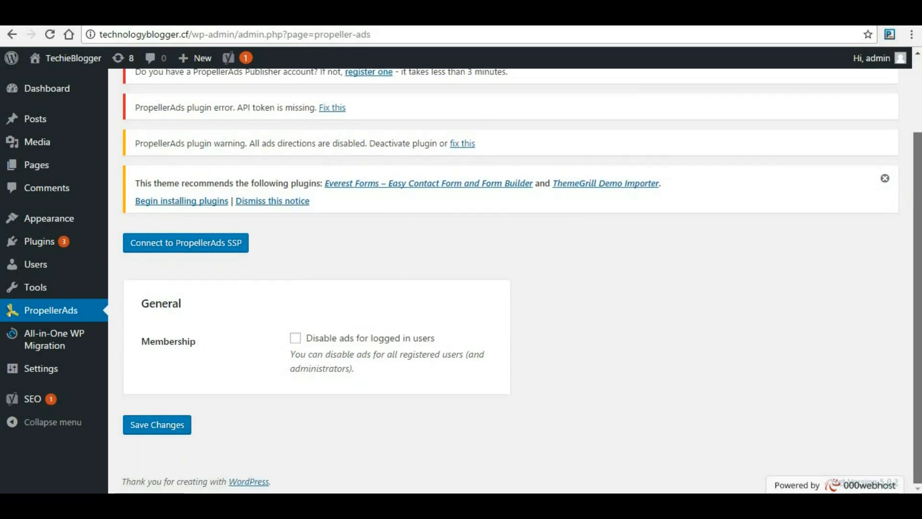
Connect the plugin to the PropellerAds SSP publisher account to obtain the API token
click(183, 246)
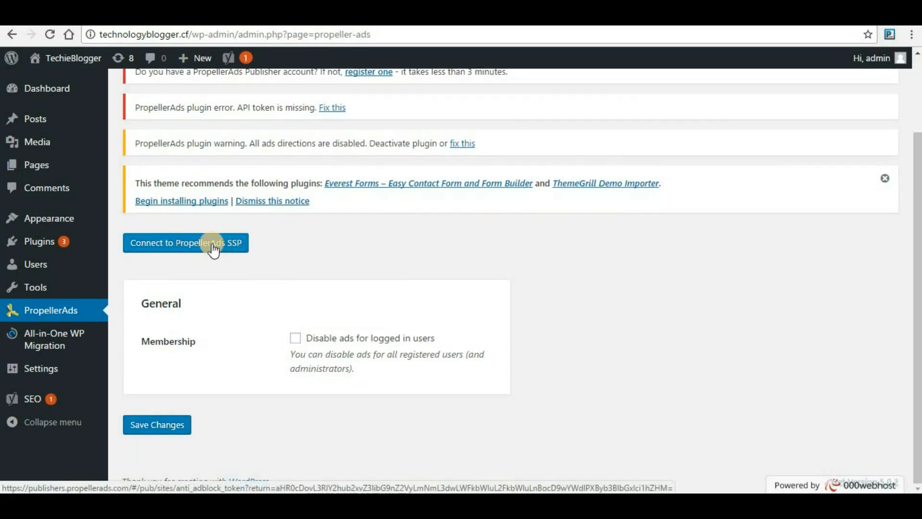
click(184, 242)
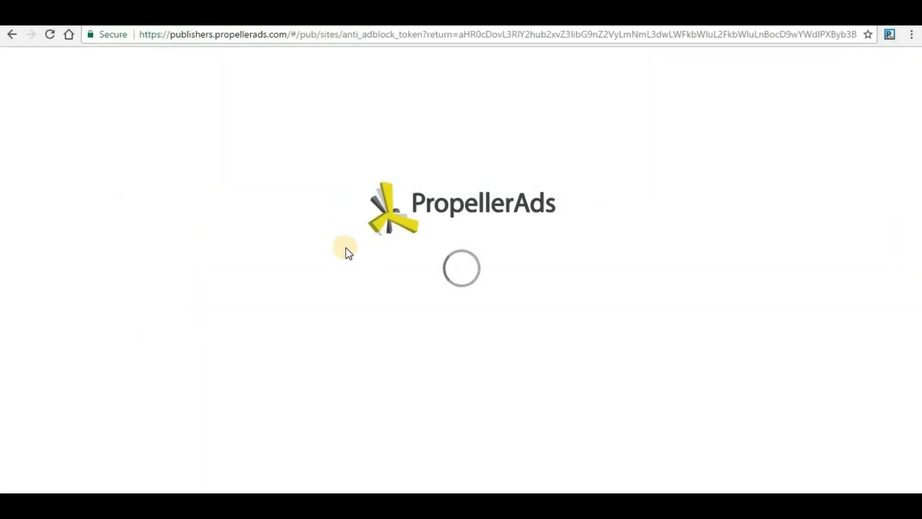
mouse_move(514, 286)
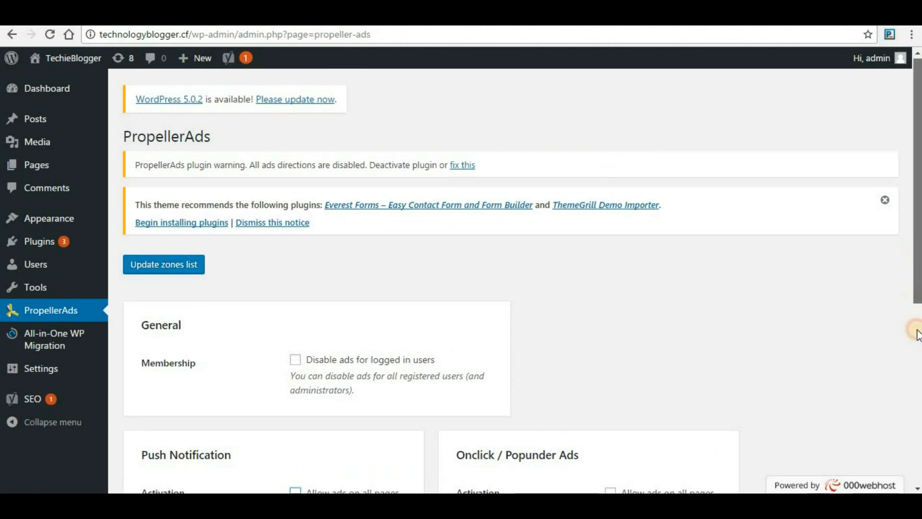
Allow Push Notification and Mobile Interstitial ads on all pages, toggle Popunder, and pick the push zone
scroll(down, 3)
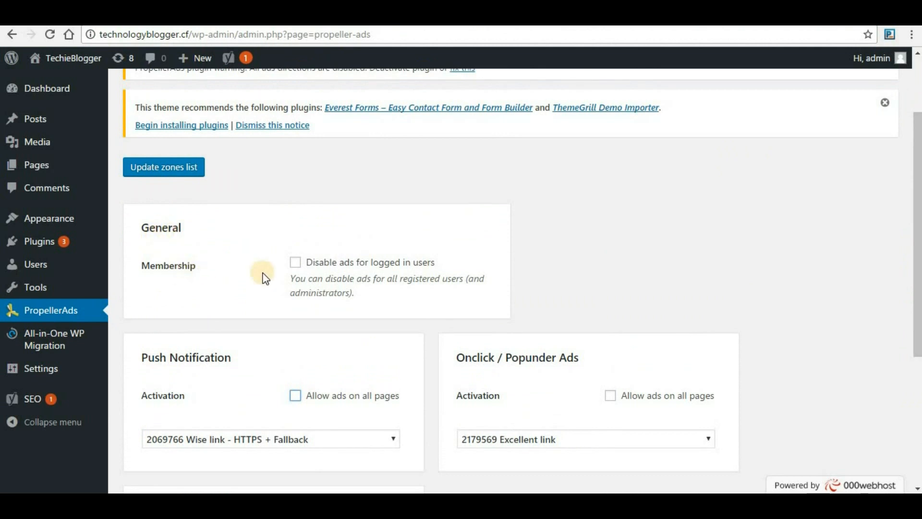
mouse_move(478, 271)
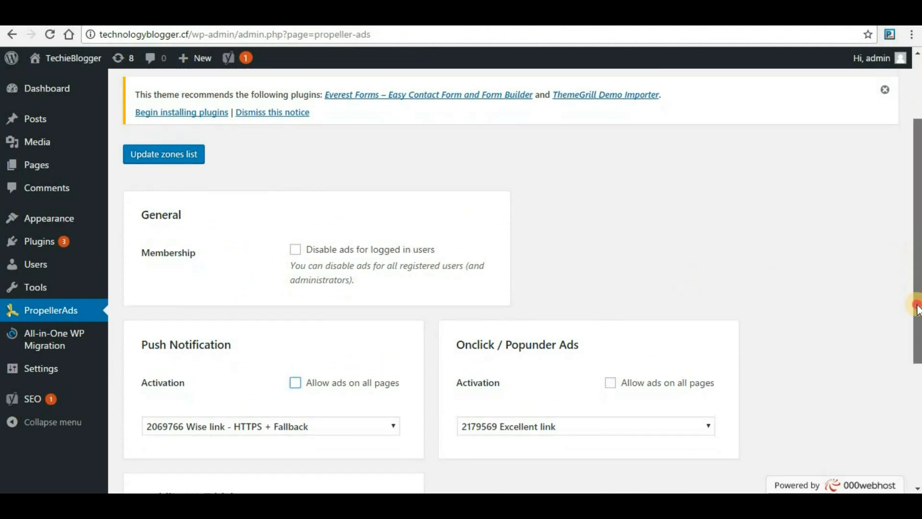
scroll(down, 3)
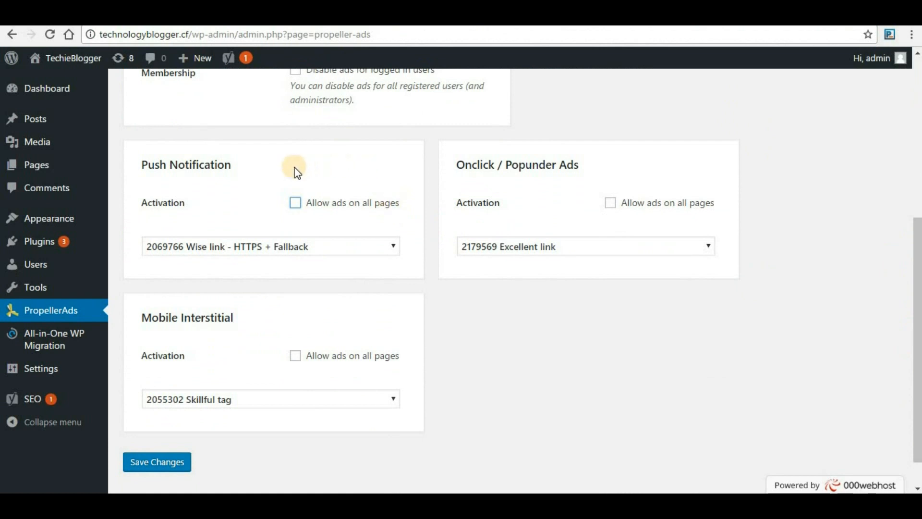
mouse_move(372, 159)
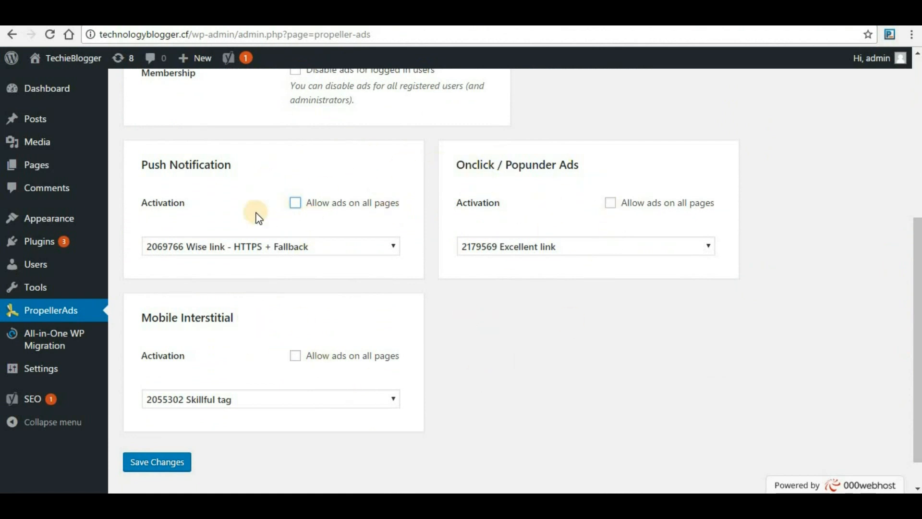
click(296, 202)
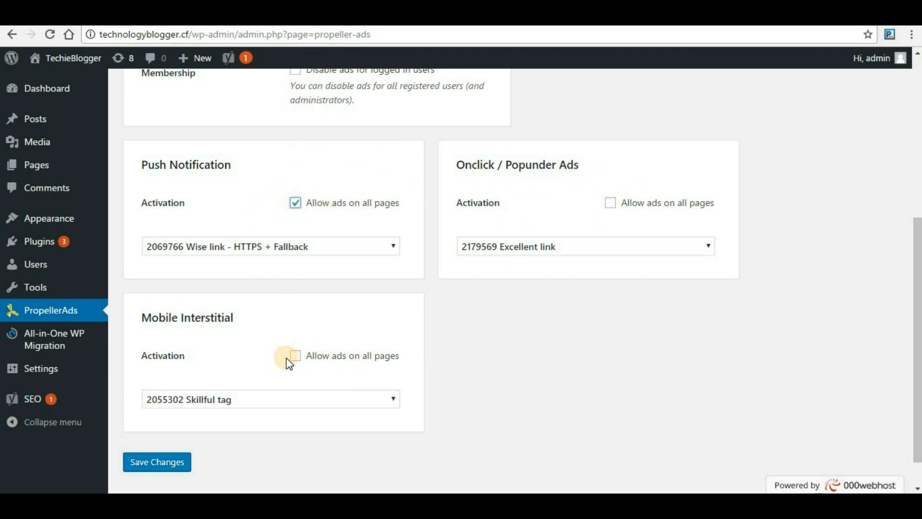
click(294, 355)
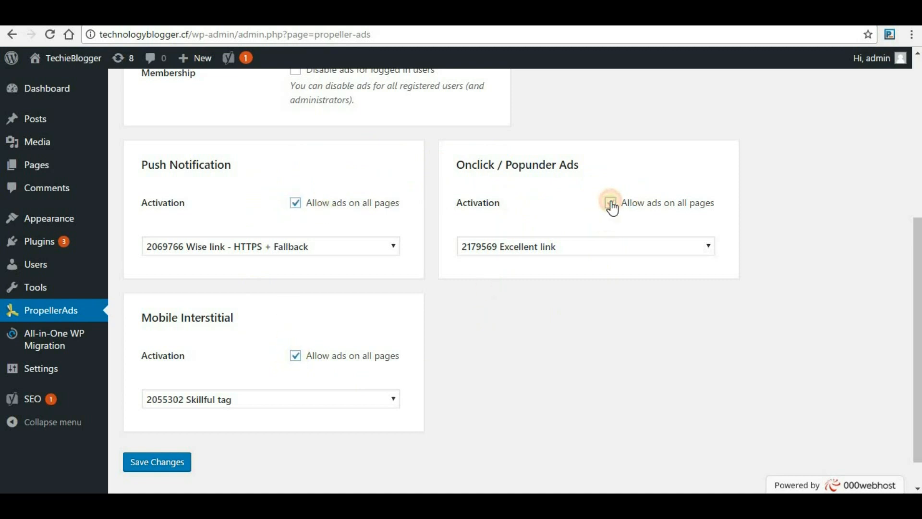
click(610, 202)
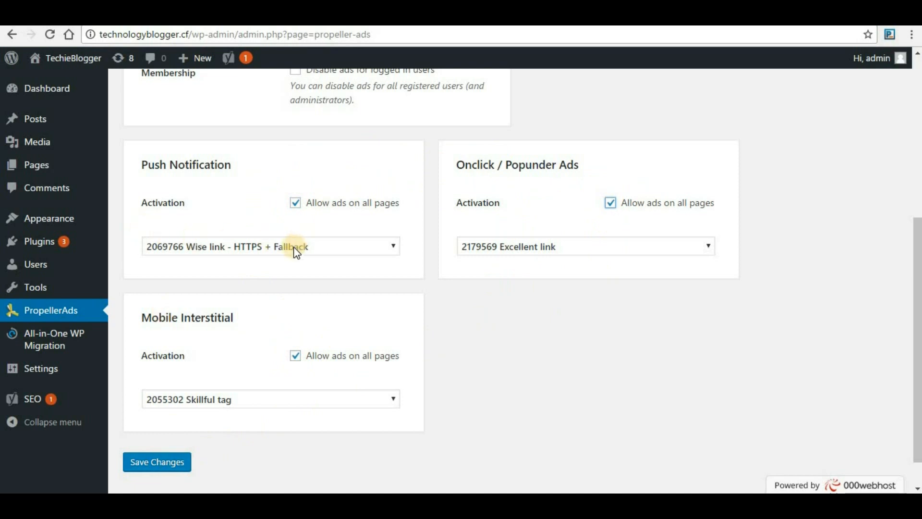
click(270, 246)
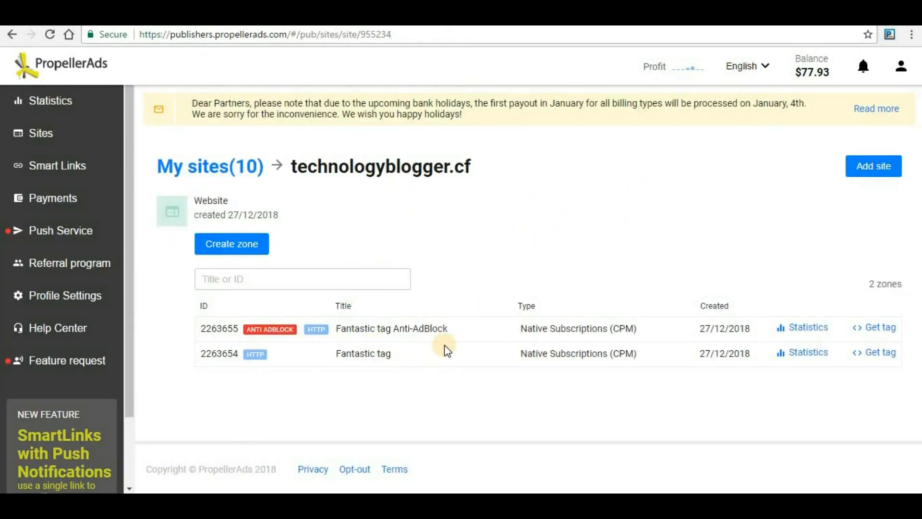
mouse_move(459, 234)
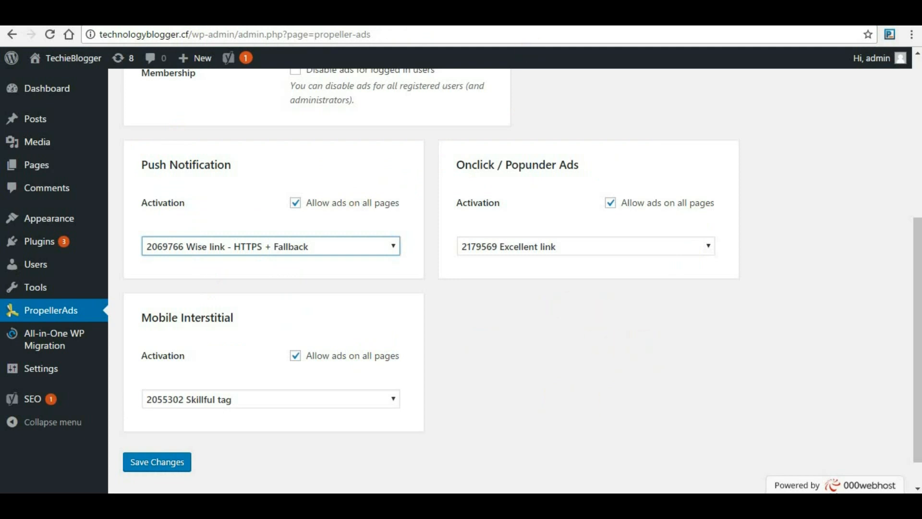
mouse_move(463, 262)
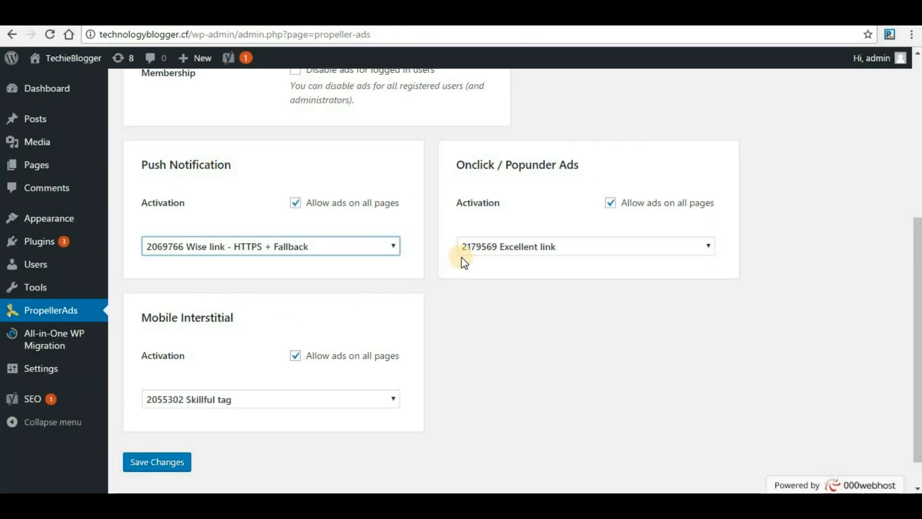
mouse_move(396, 178)
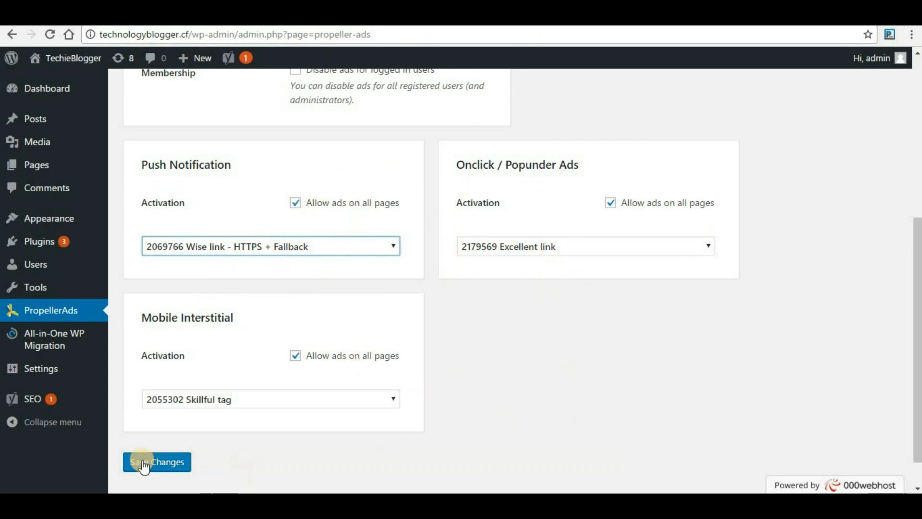
Save the plugin ad settings, confirming Settings Updated
click(156, 461)
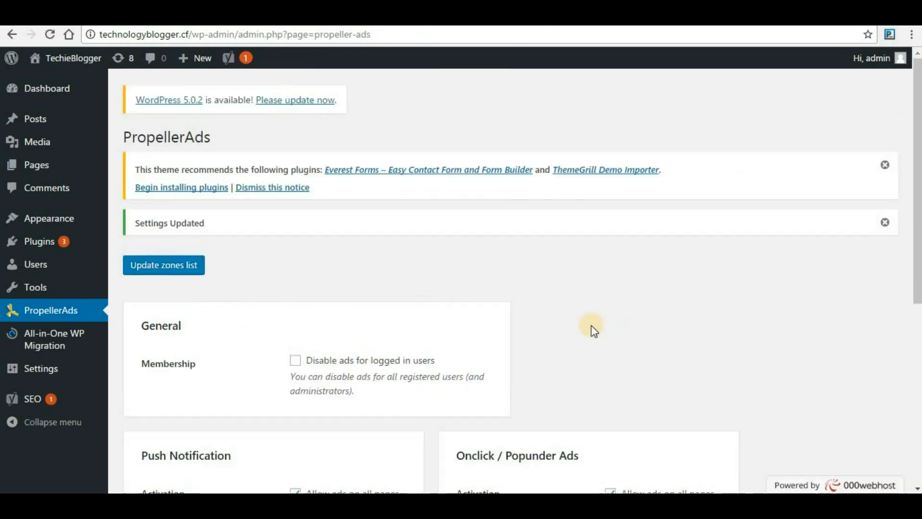
mouse_move(916, 229)
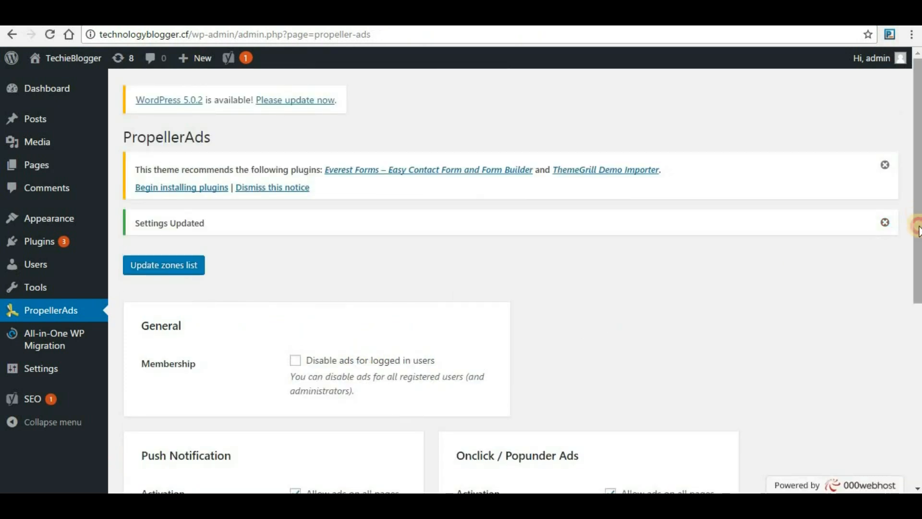
scroll(down, 3)
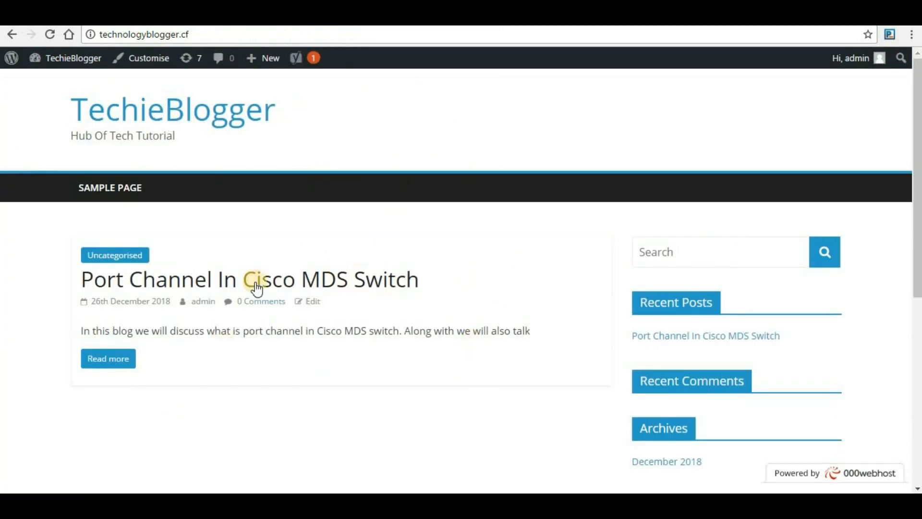
mouse_move(244, 52)
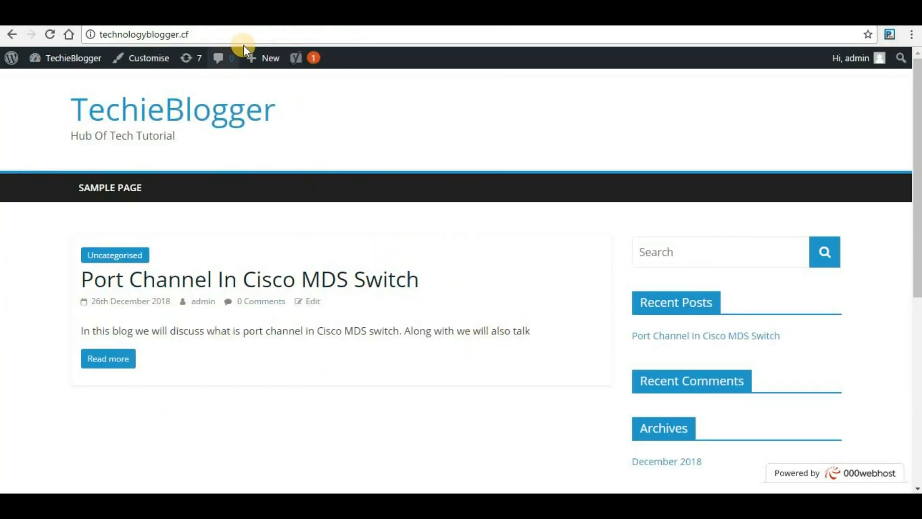
Reload the TechieBlogger front page so the PropellerAds push notification prompt appears
click(144, 35)
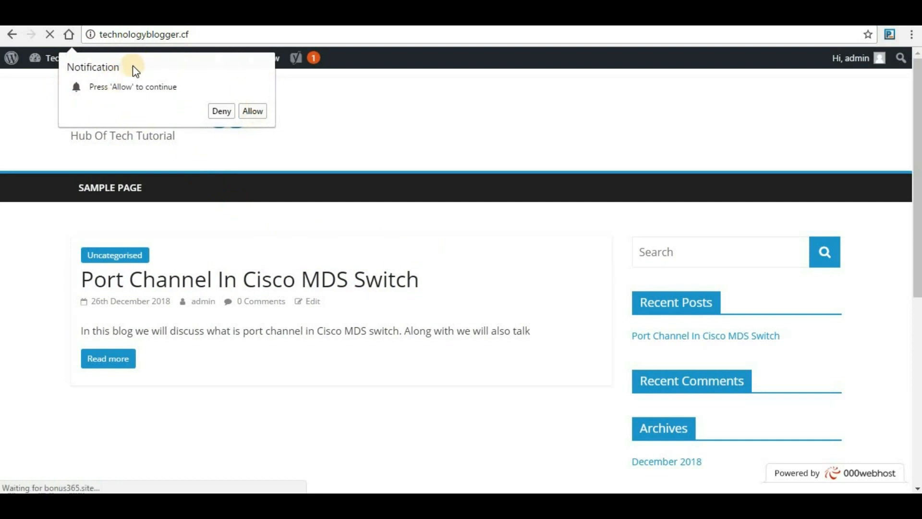
mouse_move(106, 108)
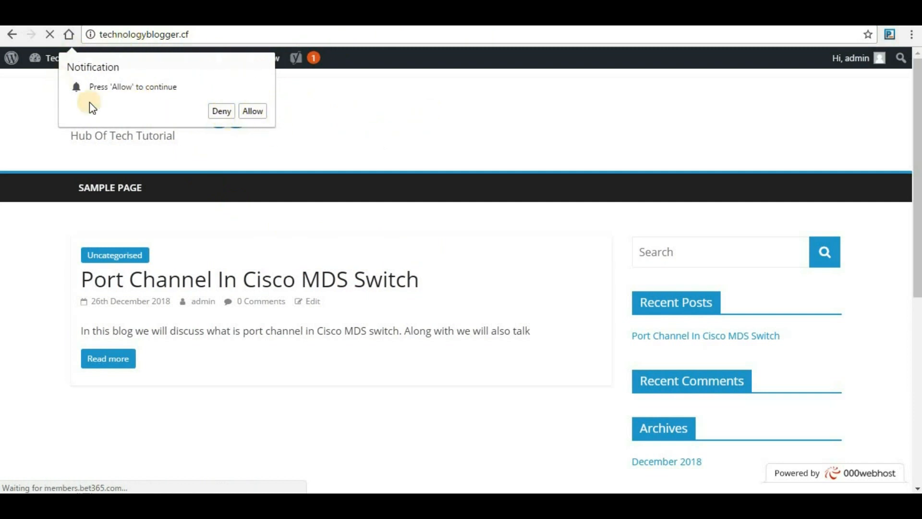
mouse_move(160, 77)
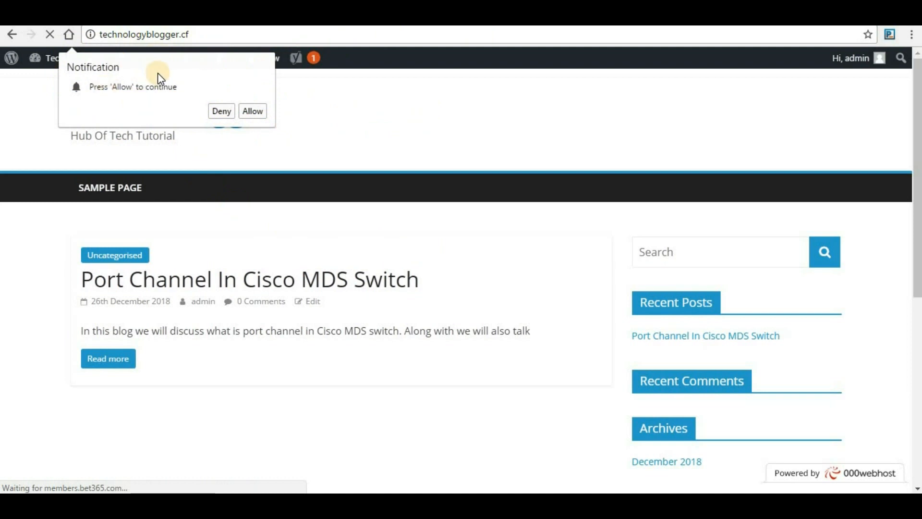
mouse_move(297, 31)
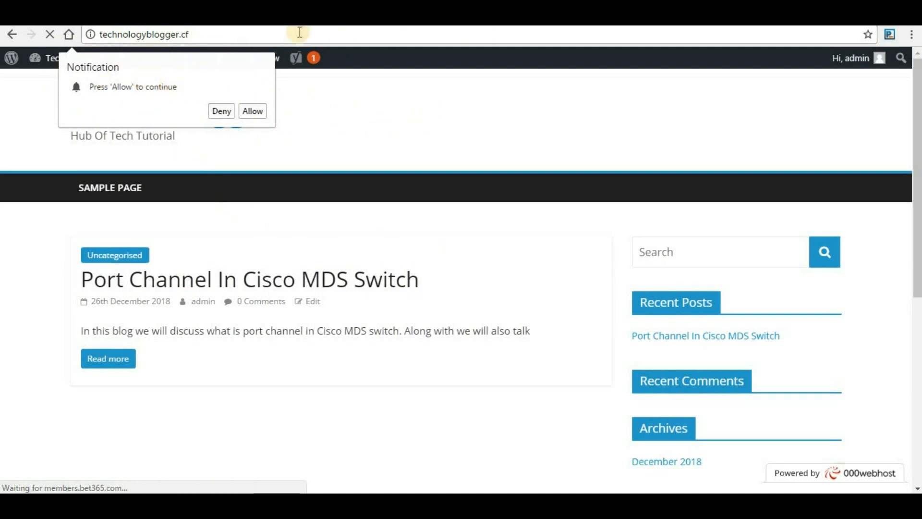
mouse_move(185, 96)
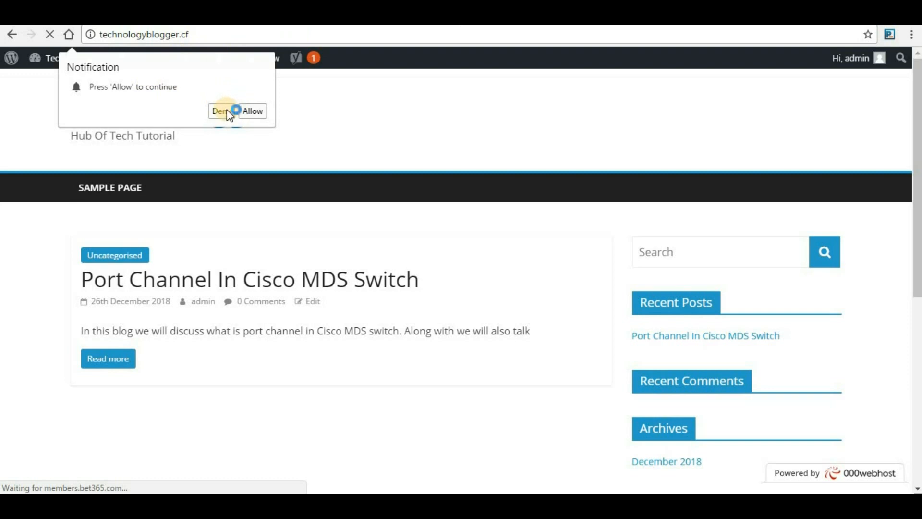
Deny the notification prompt and close the bet365 popunder overlay
click(252, 112)
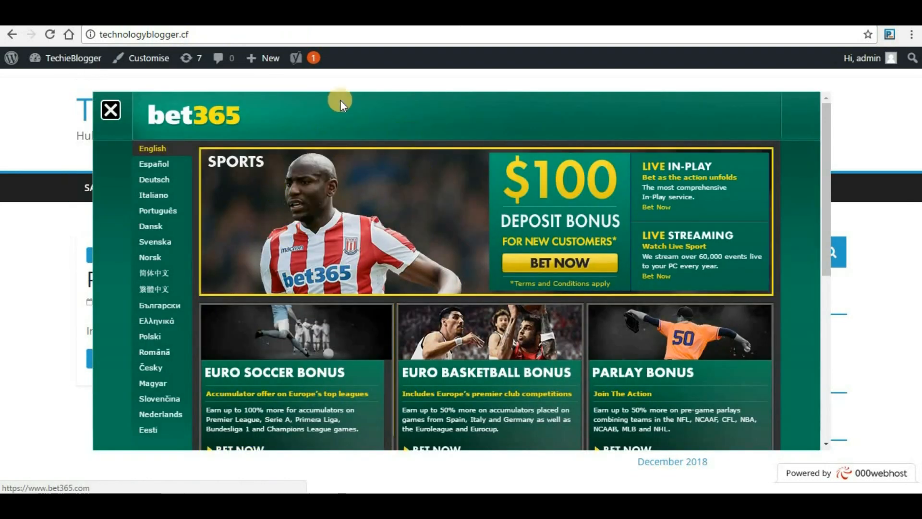
mouse_move(249, 111)
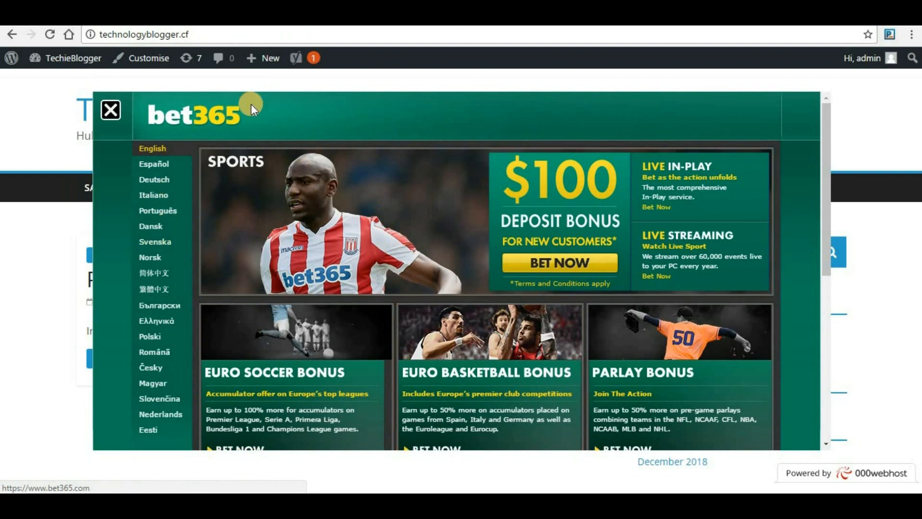
mouse_move(301, 123)
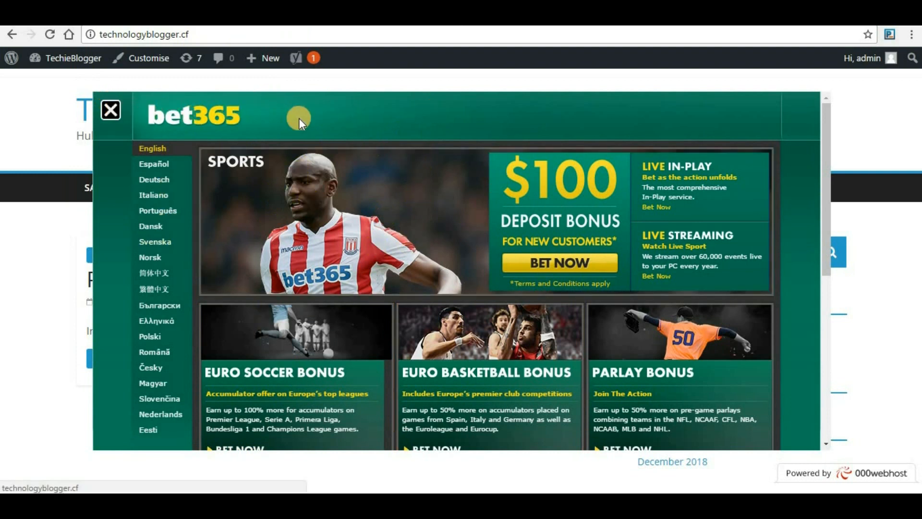
mouse_move(378, 119)
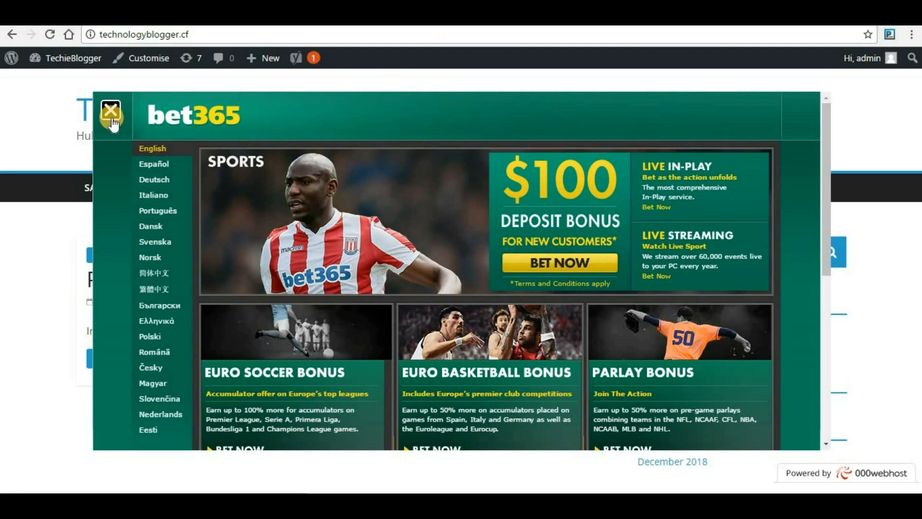
click(114, 111)
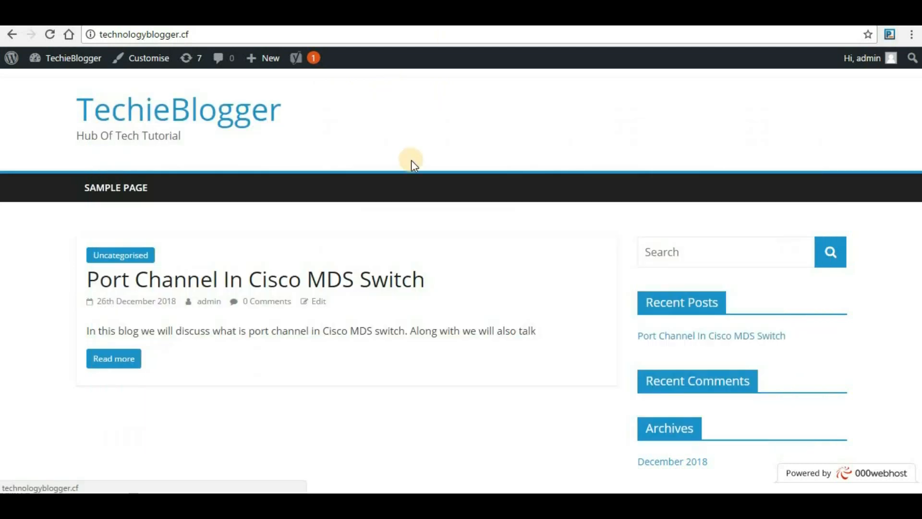
mouse_move(386, 242)
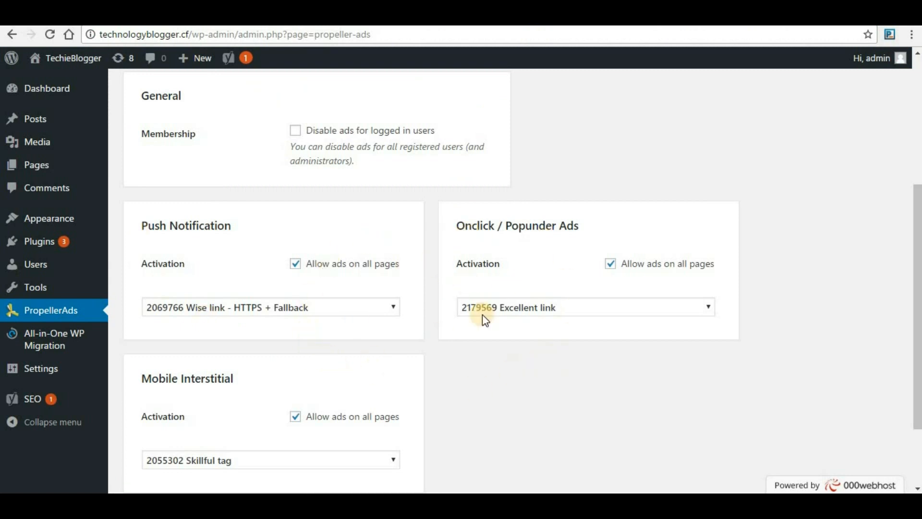
mouse_move(497, 390)
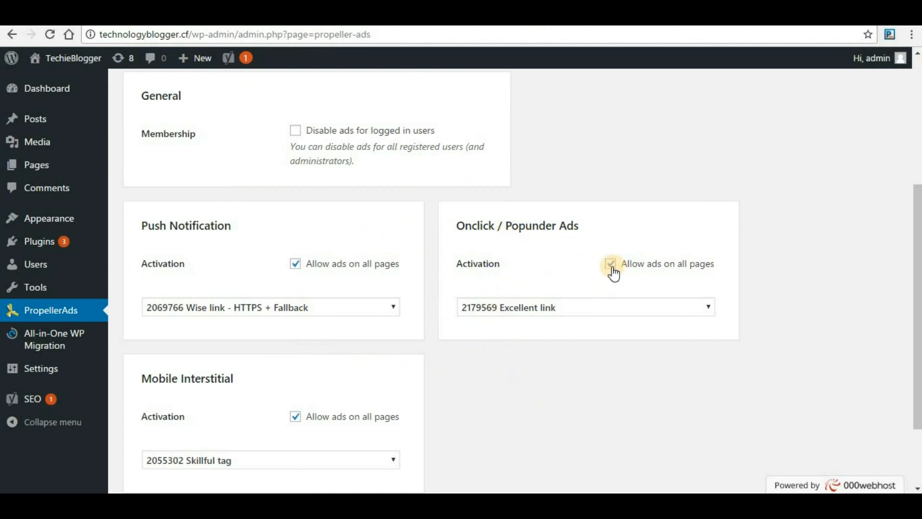
Untick 'Allow ads on all pages' for Onclick / Popunder ads and return to the technologyblogger.cf zones page
click(609, 263)
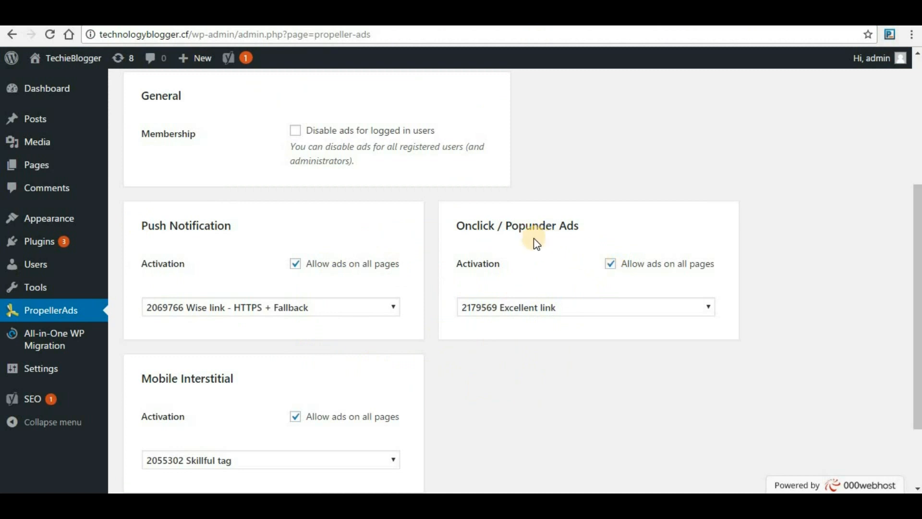
mouse_move(194, 193)
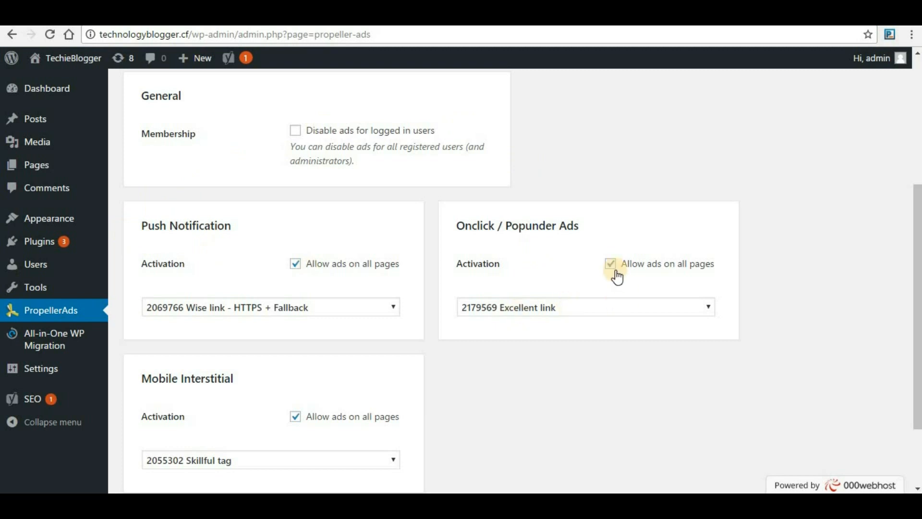
click(610, 263)
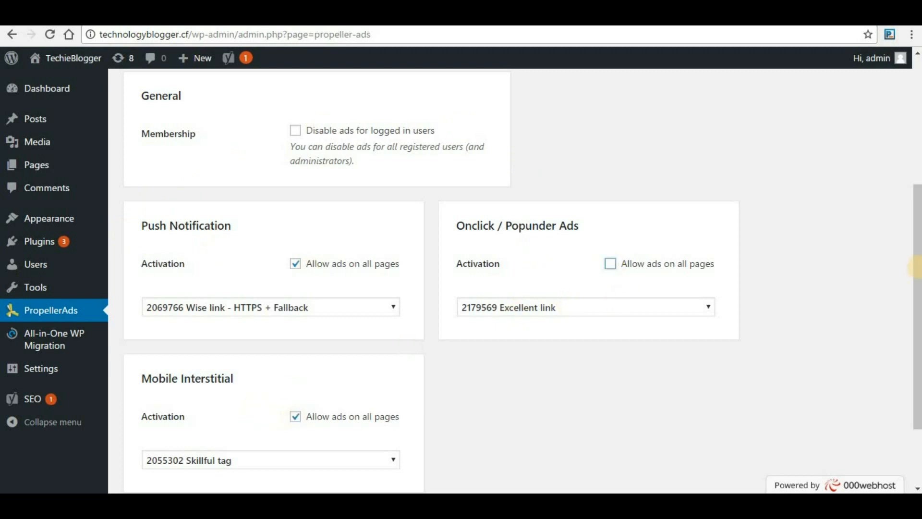
click(165, 429)
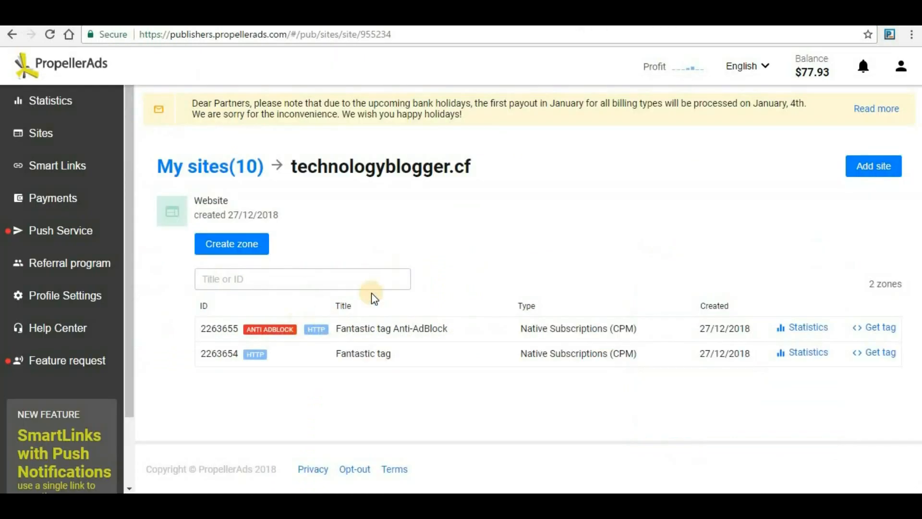
mouse_move(114, 139)
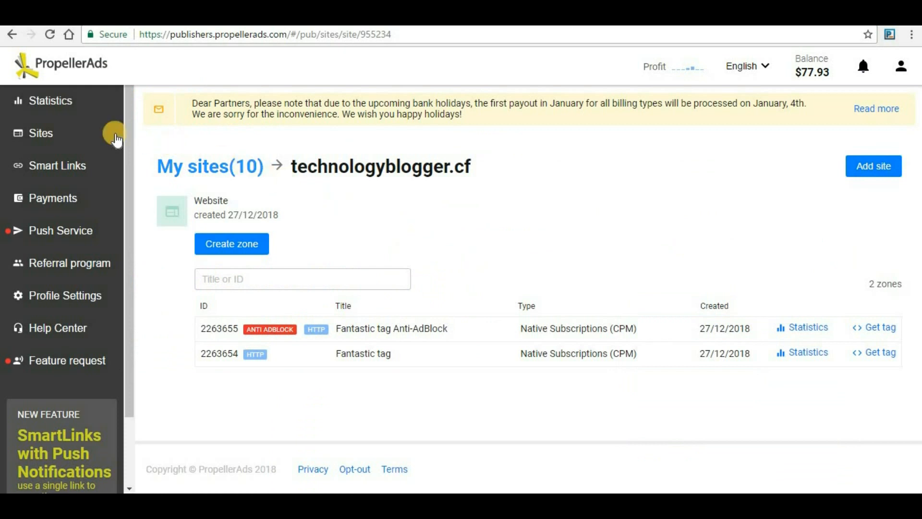
mouse_move(65, 297)
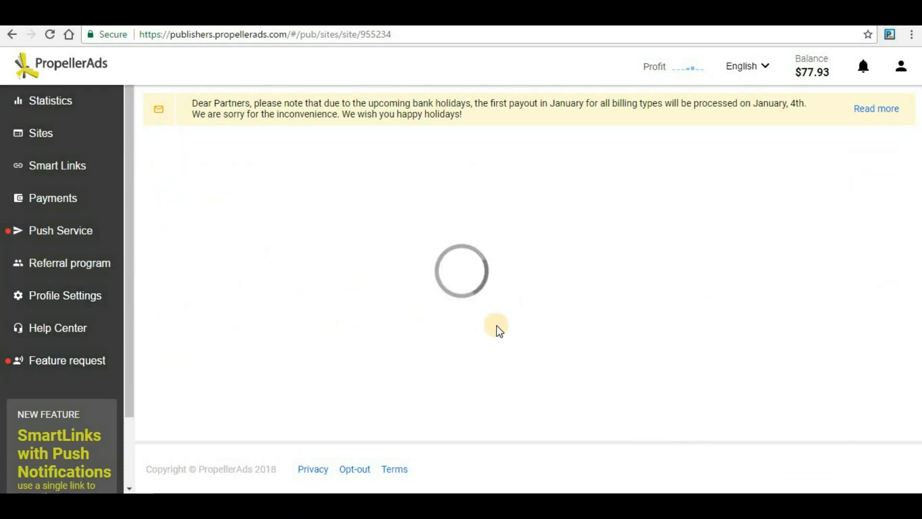
mouse_move(663, 290)
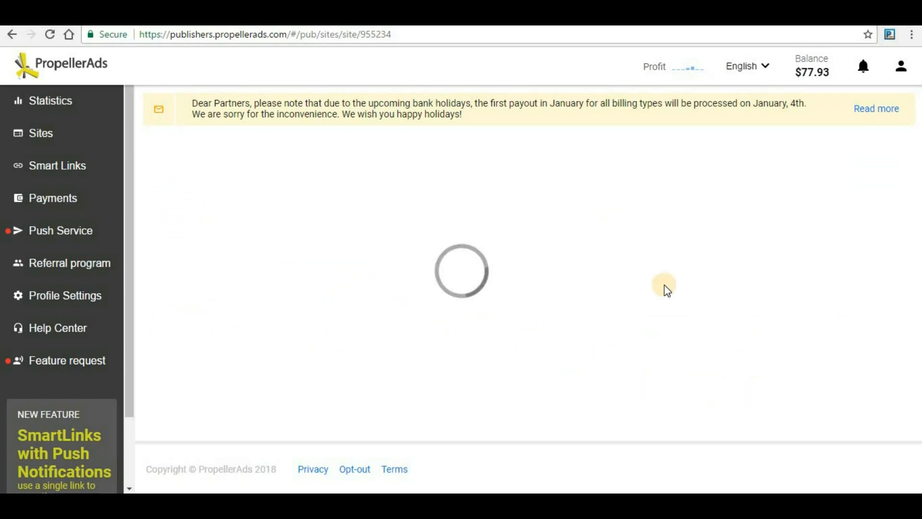
Go to Profile Settings and its Payment methods page showing the PayPal USD account
click(65, 294)
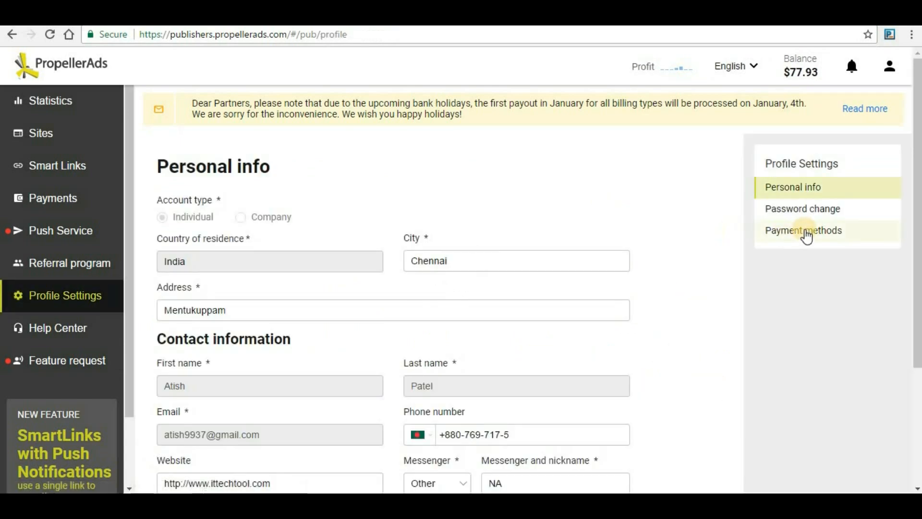
click(803, 230)
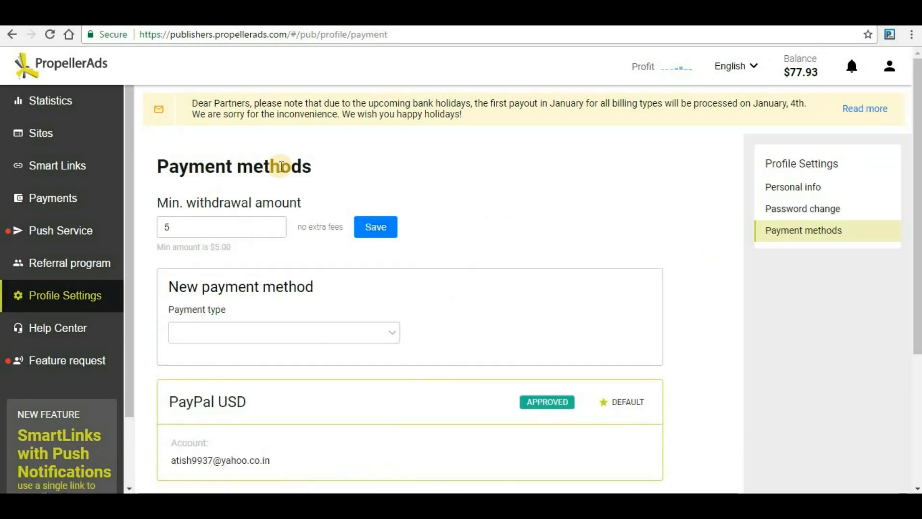
mouse_move(225, 209)
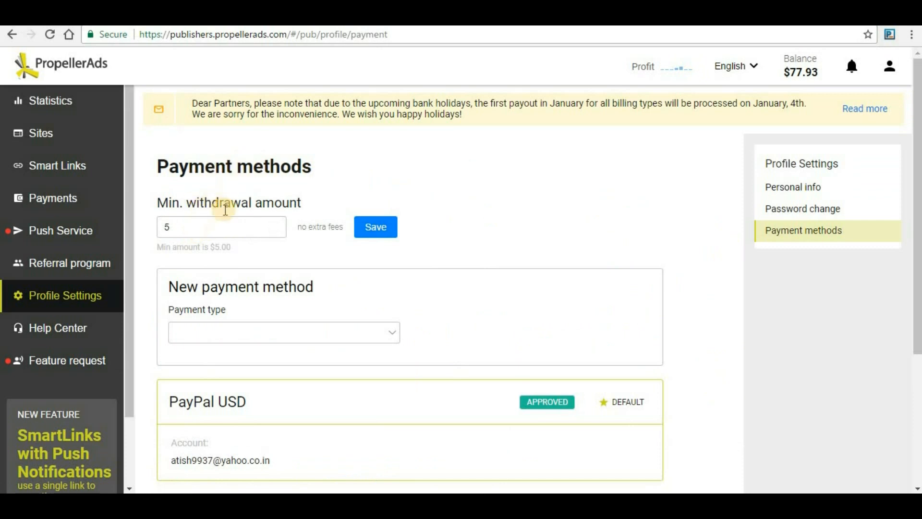
mouse_move(247, 256)
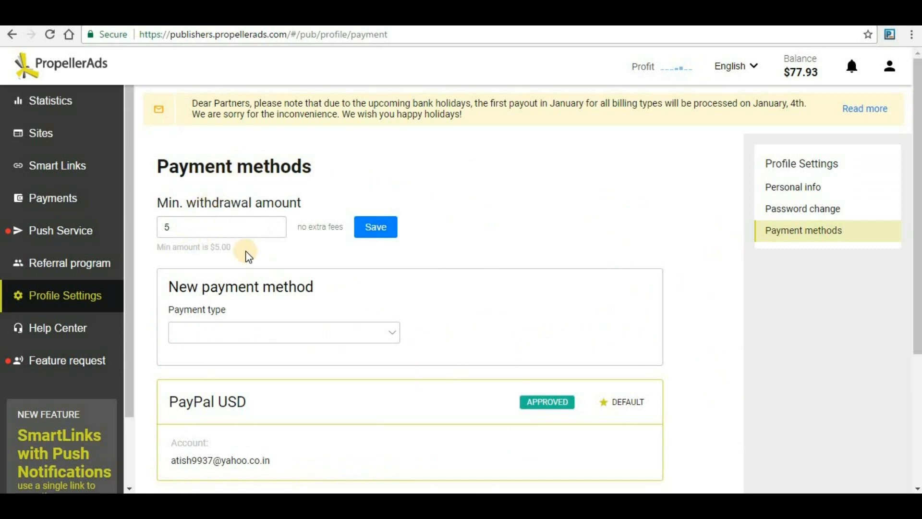
mouse_move(164, 251)
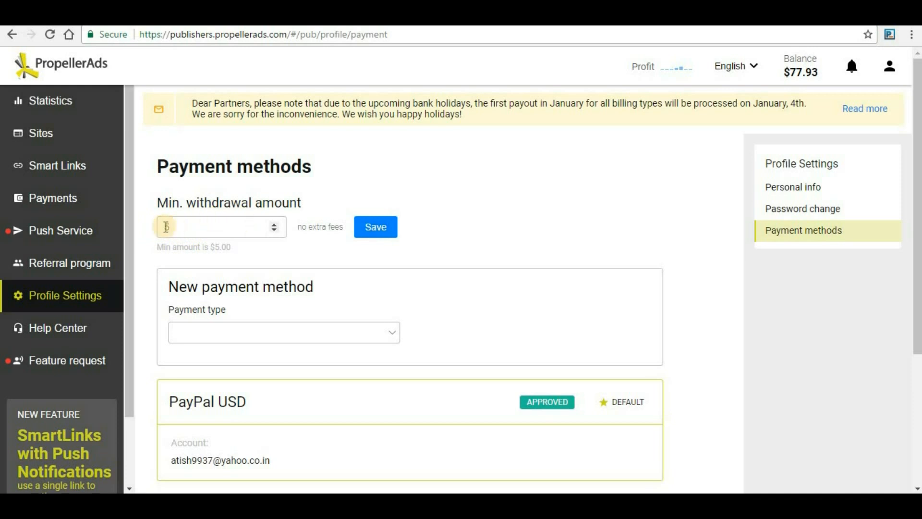
click(375, 227)
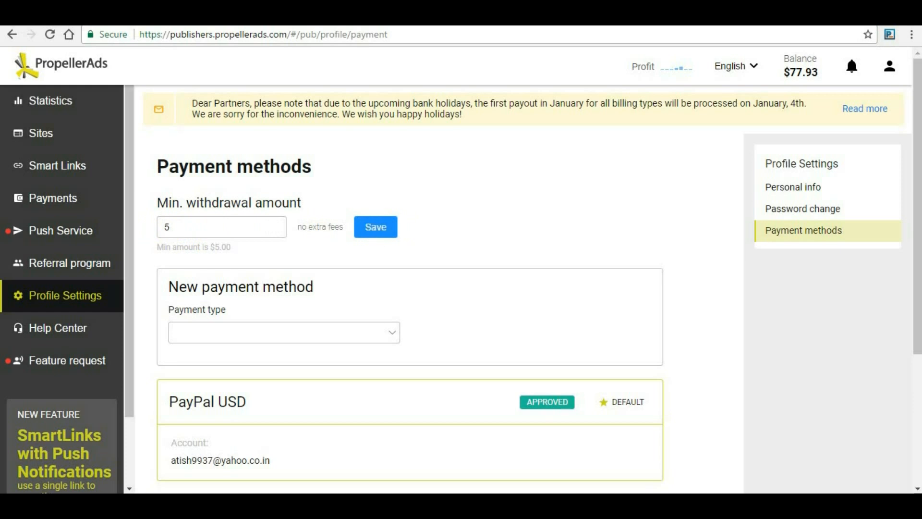
scroll(down, 3)
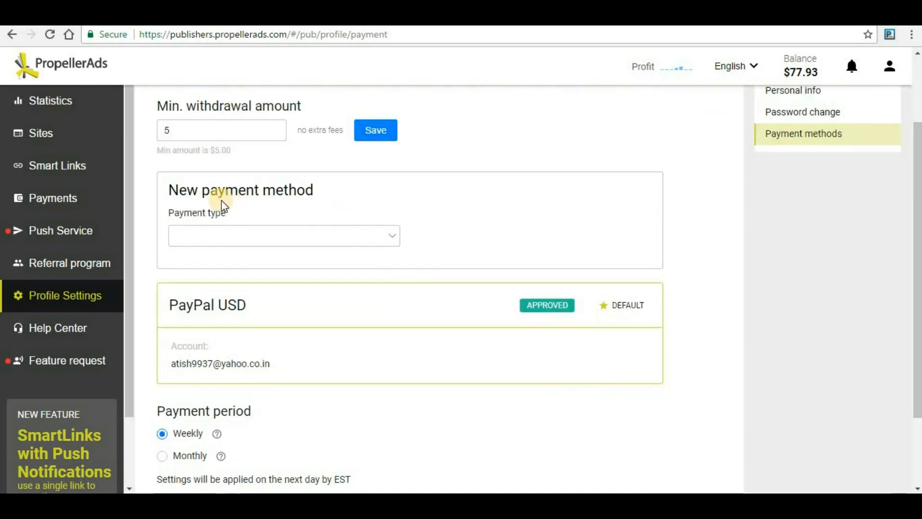
click(285, 235)
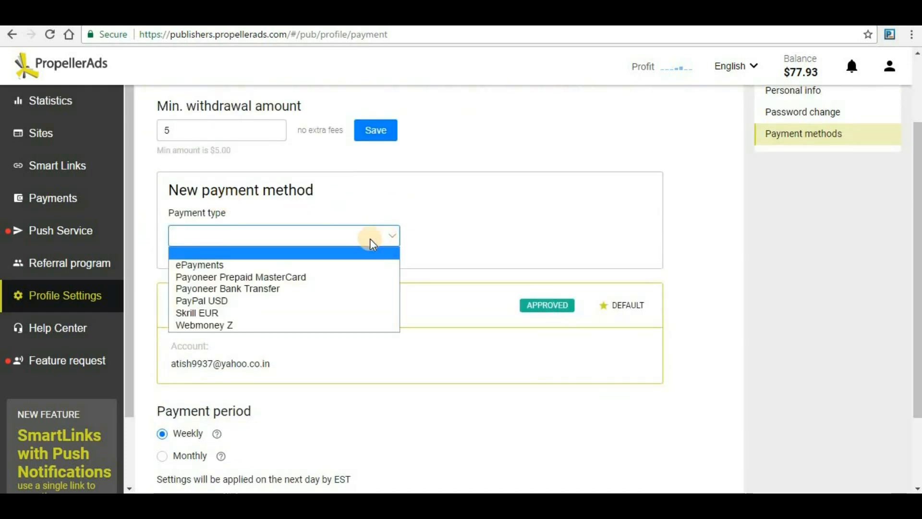
mouse_move(227, 280)
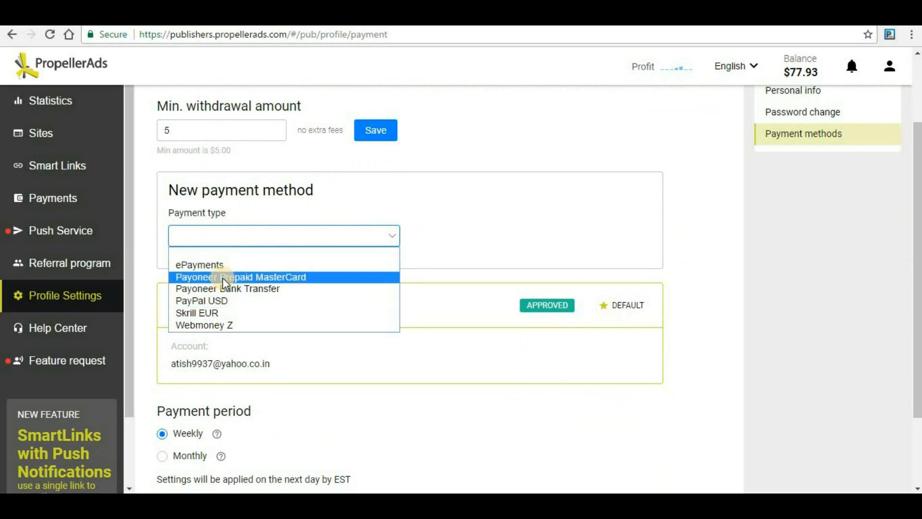
mouse_move(202, 304)
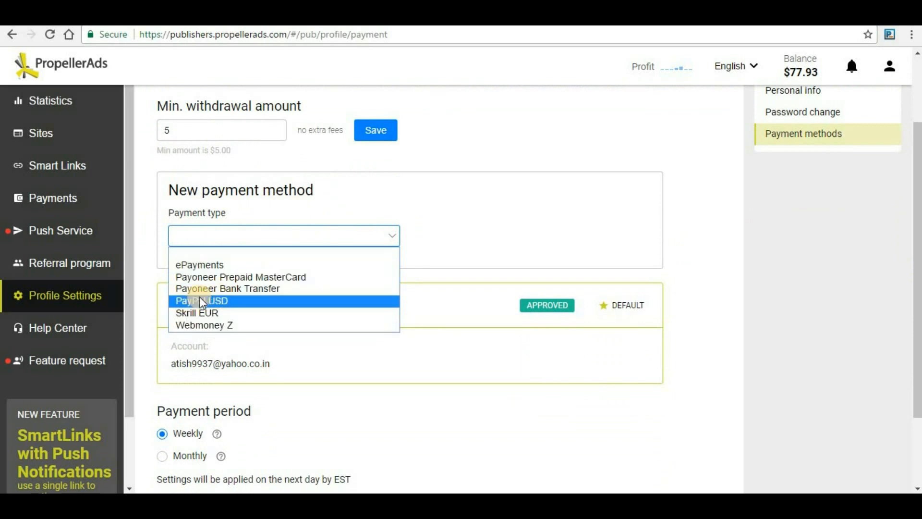
click(199, 300)
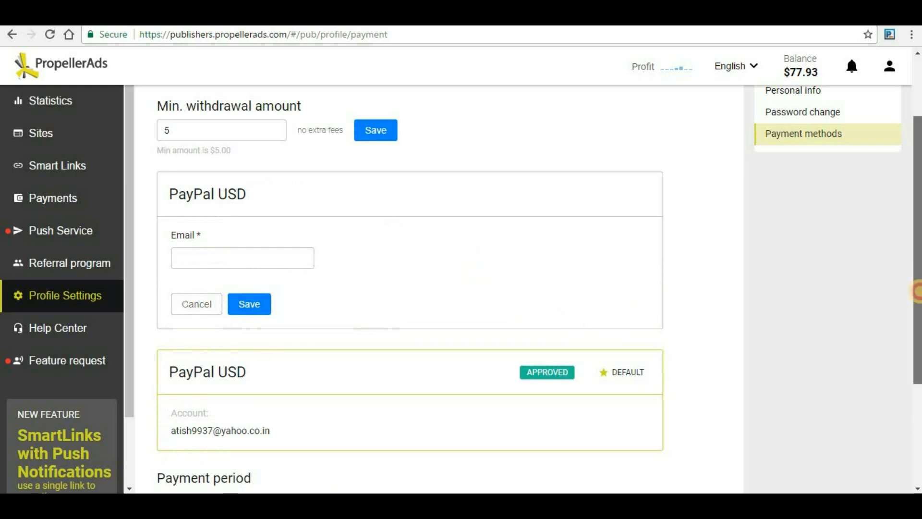
scroll(down, 3)
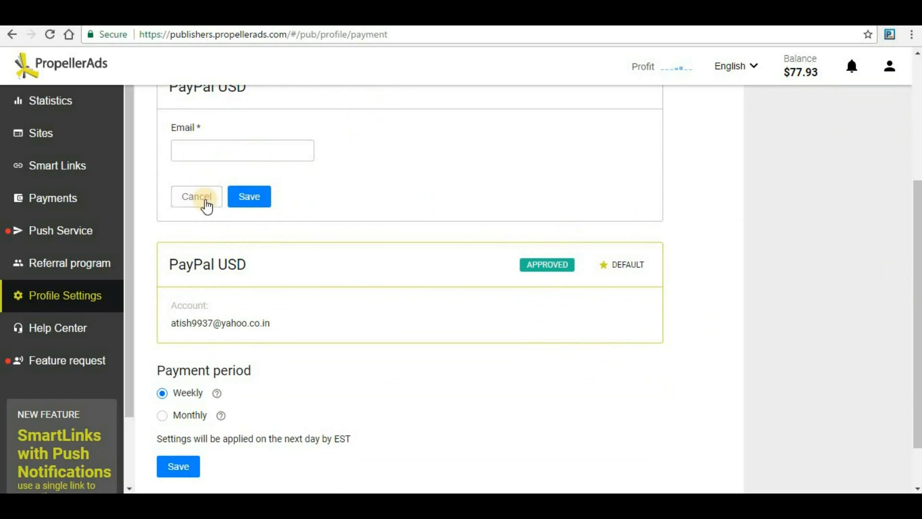
click(195, 196)
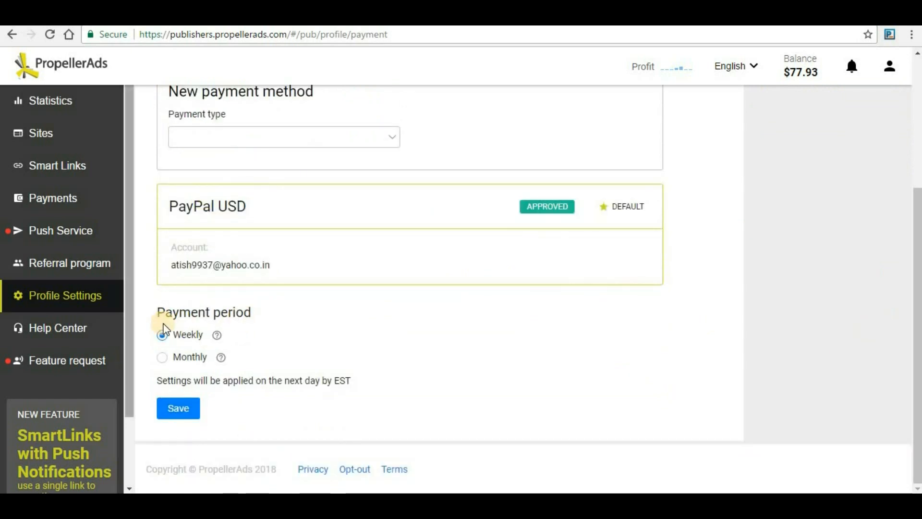
Review the Weekly payment period explanation, then switch the payment period to Monthly
click(162, 334)
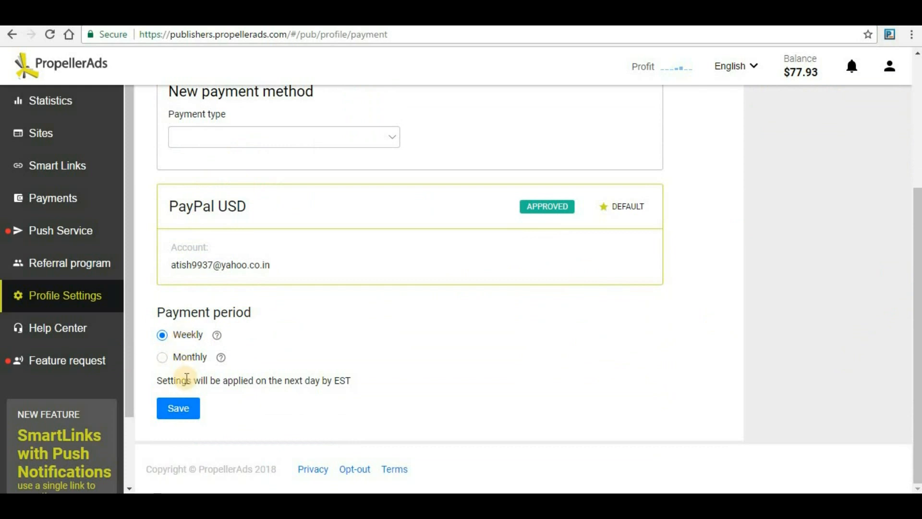
mouse_move(332, 382)
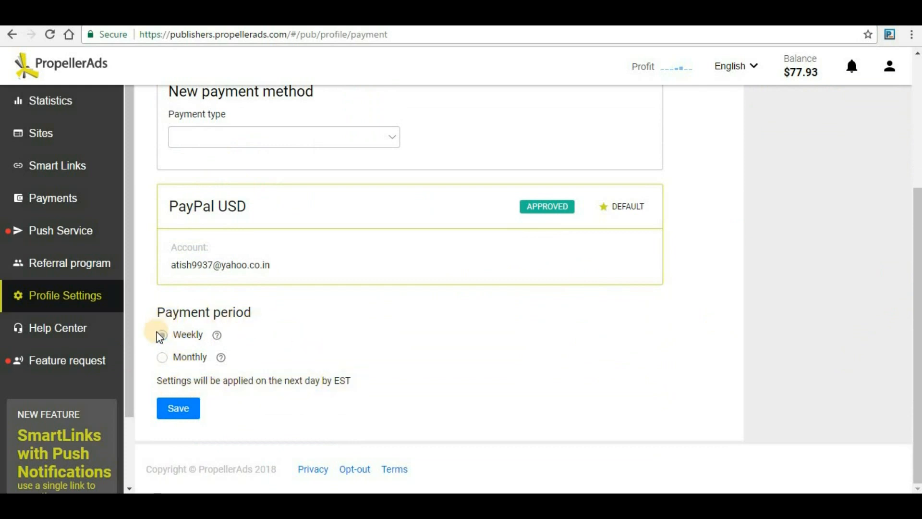
click(161, 334)
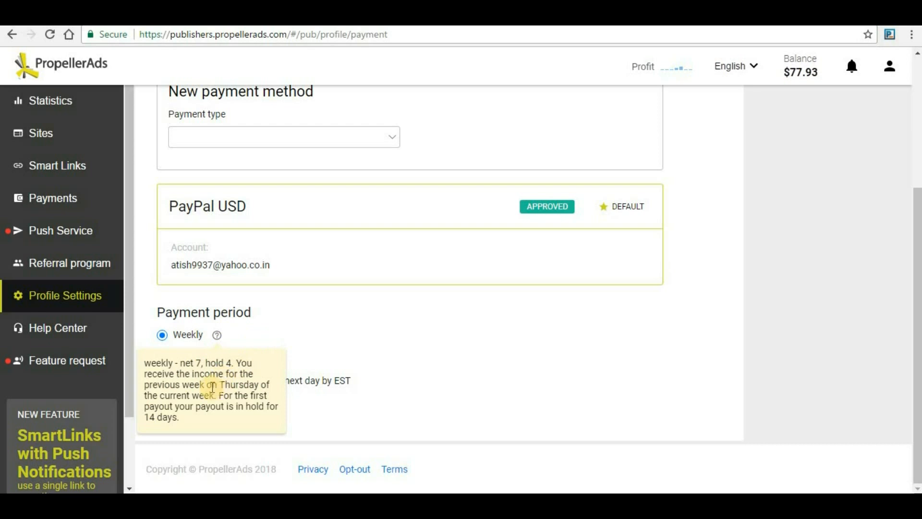
mouse_move(149, 408)
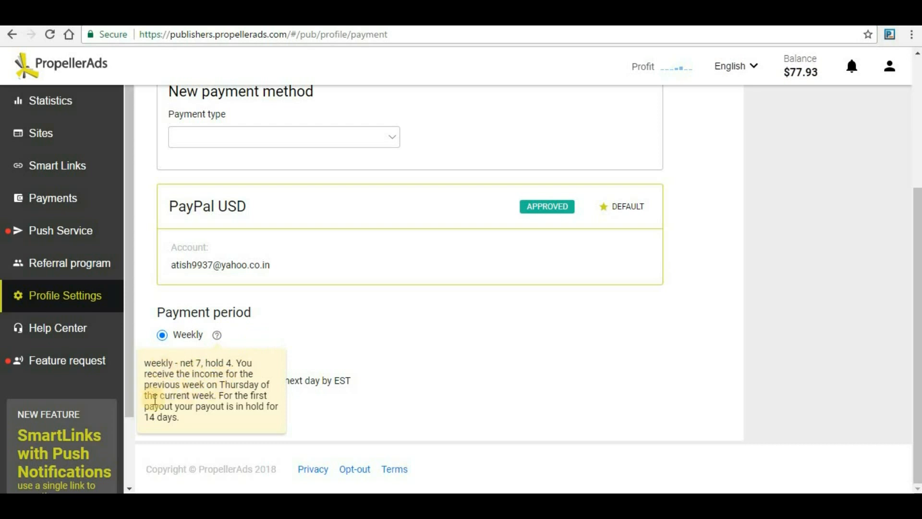
mouse_move(220, 367)
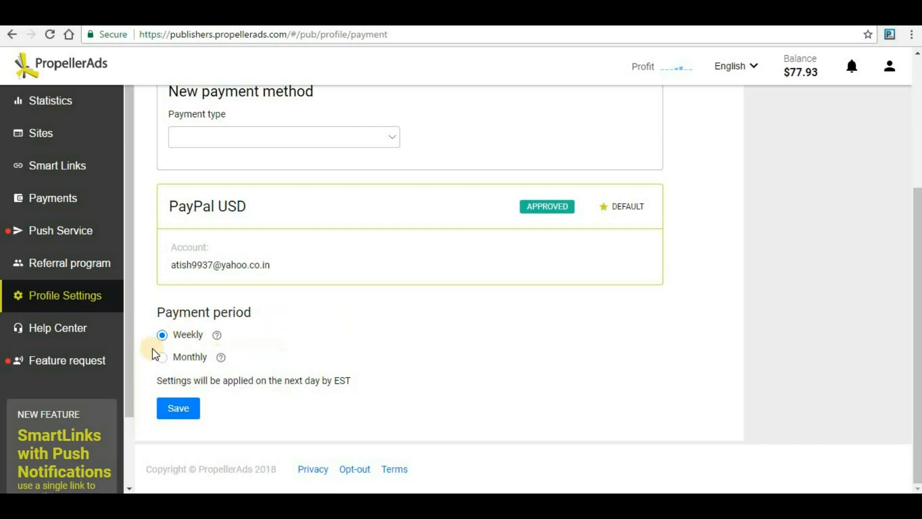
click(162, 356)
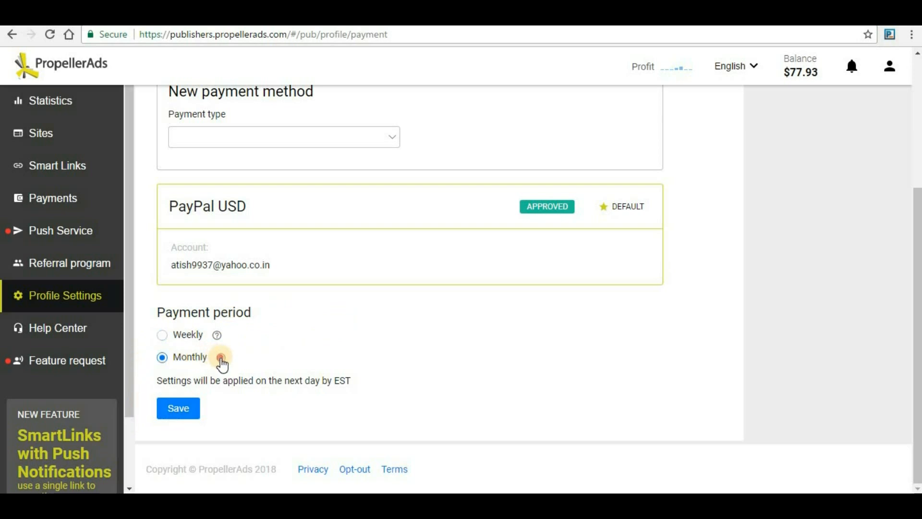
mouse_move(221, 357)
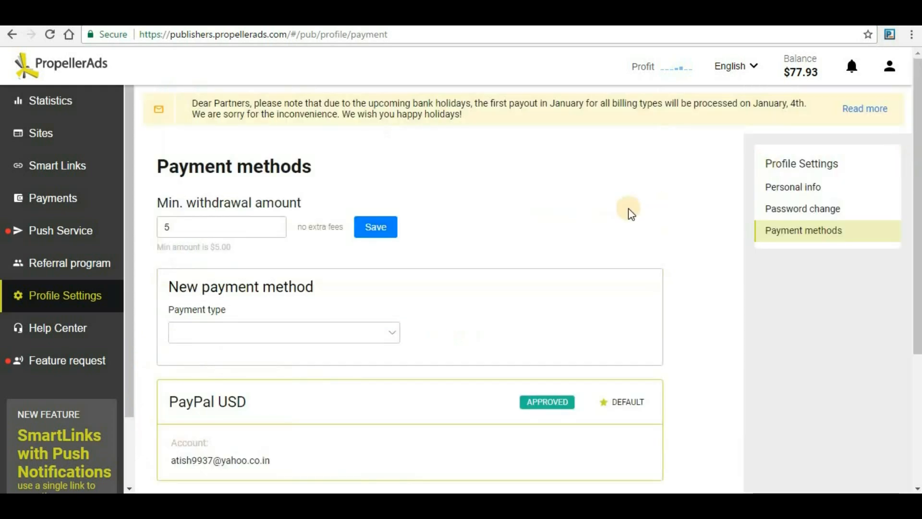
mouse_move(567, 231)
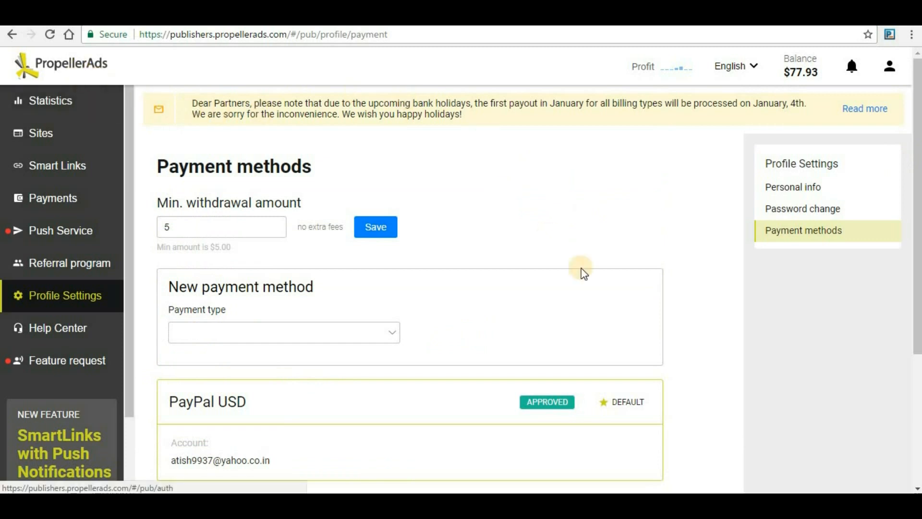
mouse_move(654, 239)
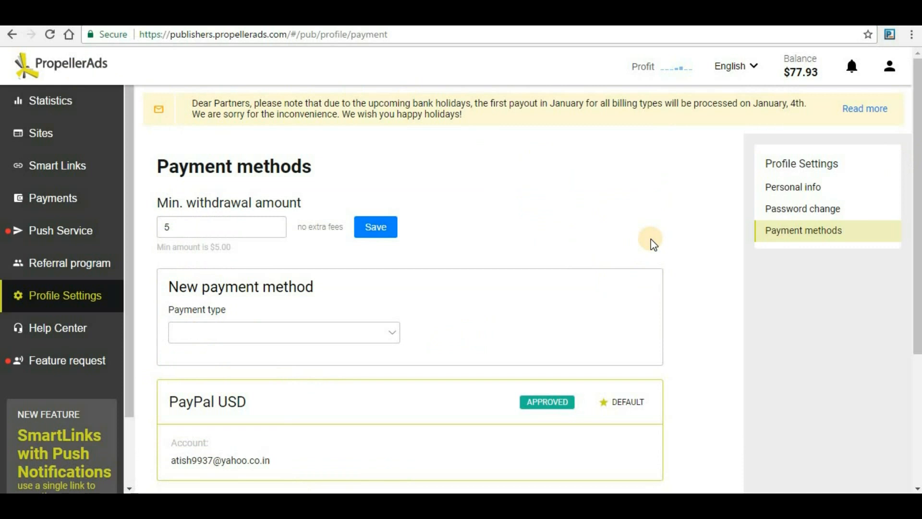
mouse_move(649, 238)
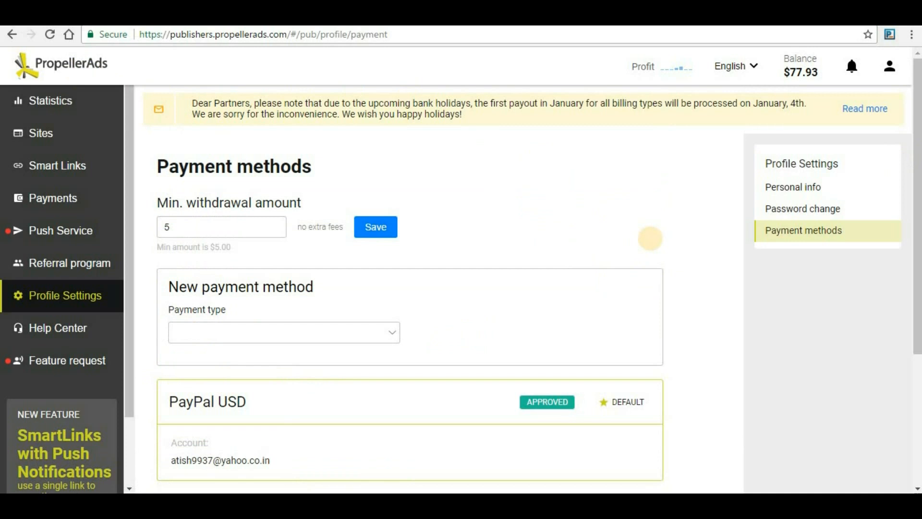
mouse_move(651, 242)
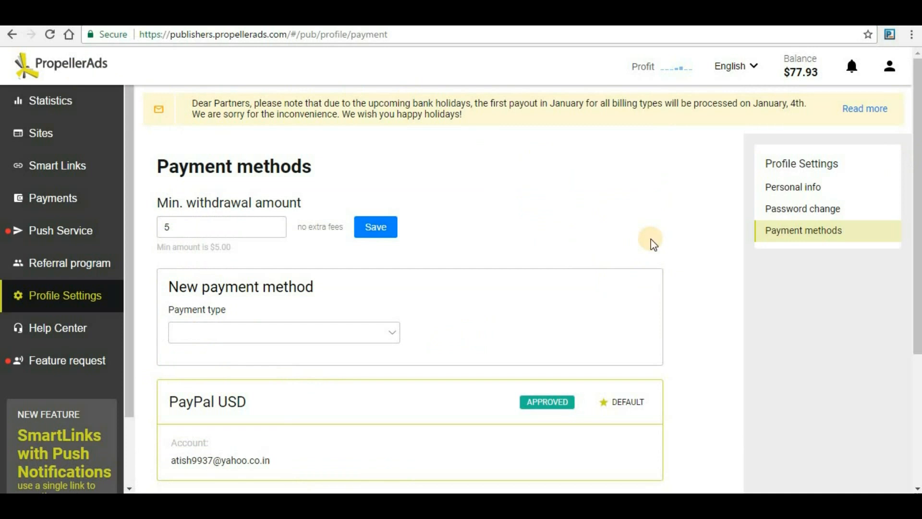
mouse_move(592, 163)
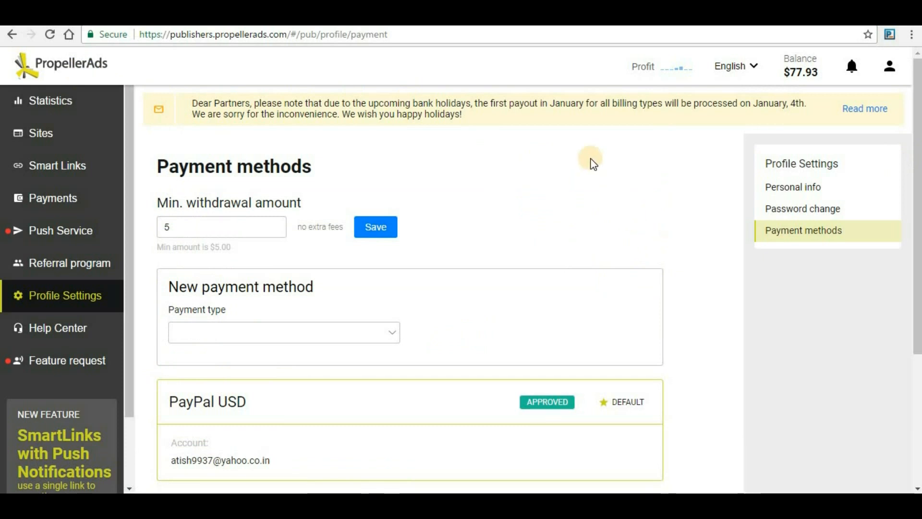
mouse_move(620, 207)
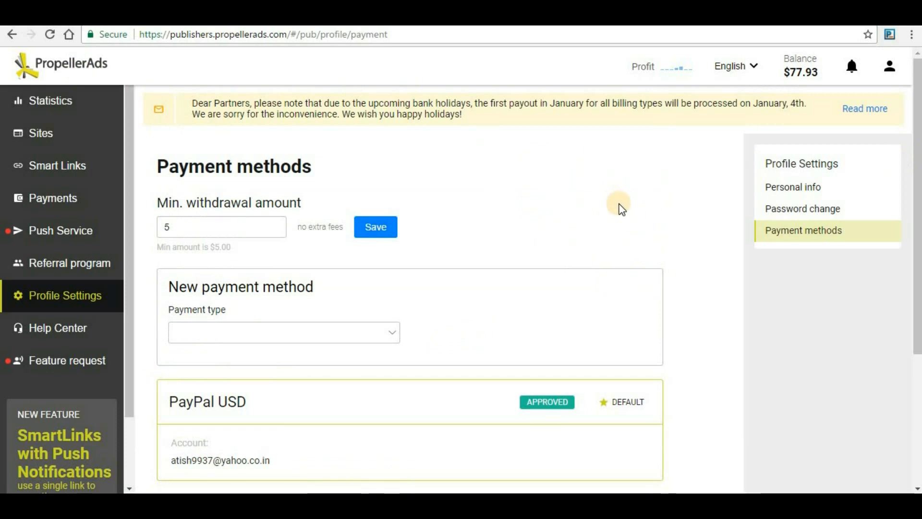